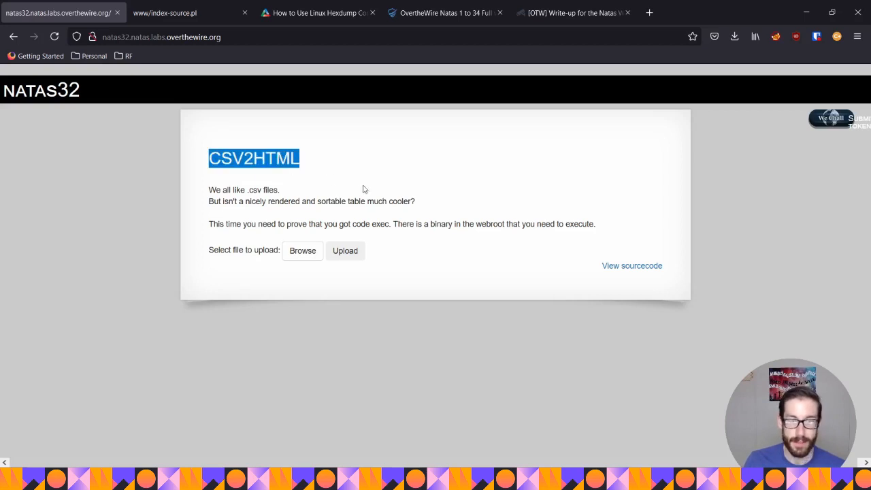
Highlight the write-up's webroot-binary sentence, then upload the CSV to Natas32 for conversion.
left_click_drag(209, 189, 405, 200)
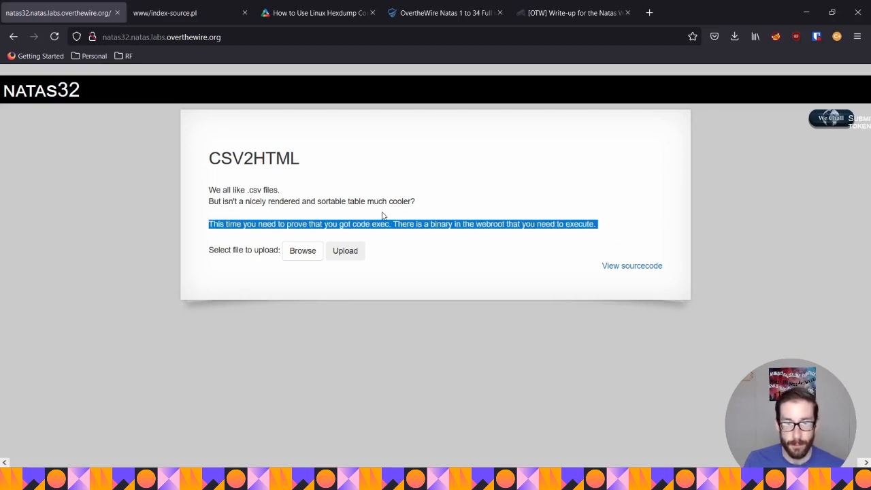
left_click(234, 232)
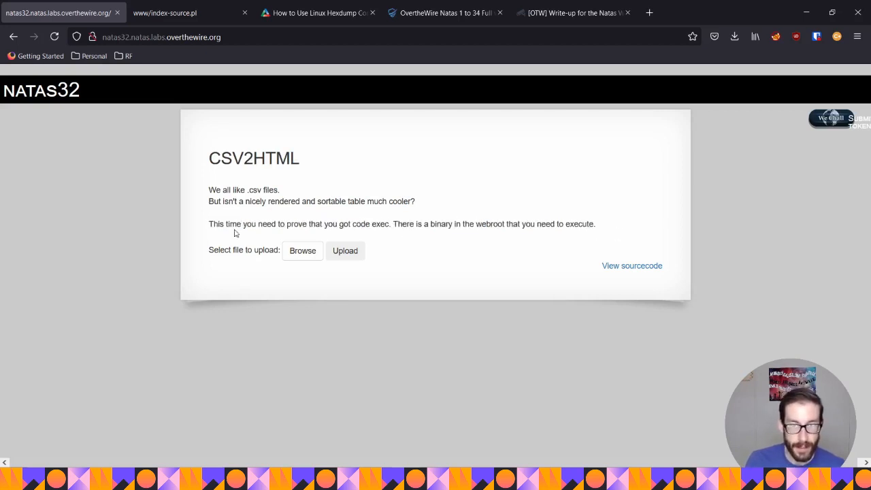
mouse_move(379, 219)
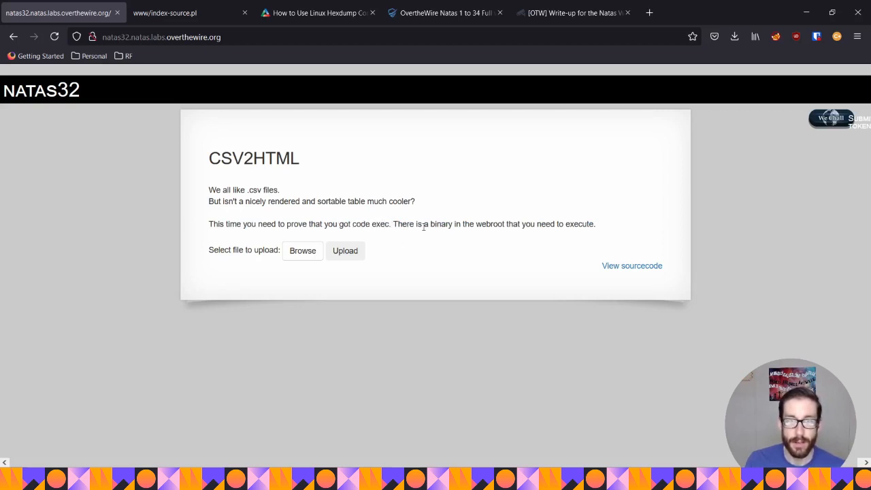
left_click_drag(409, 223, 596, 224)
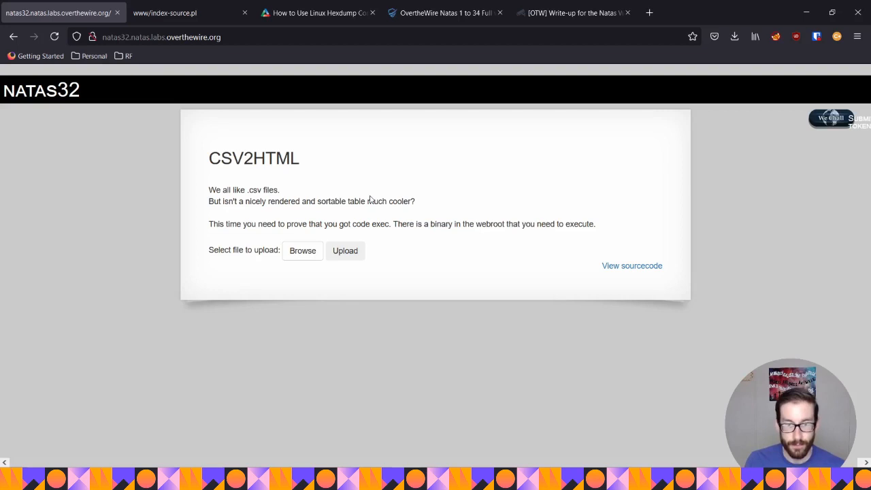
mouse_move(409, 212)
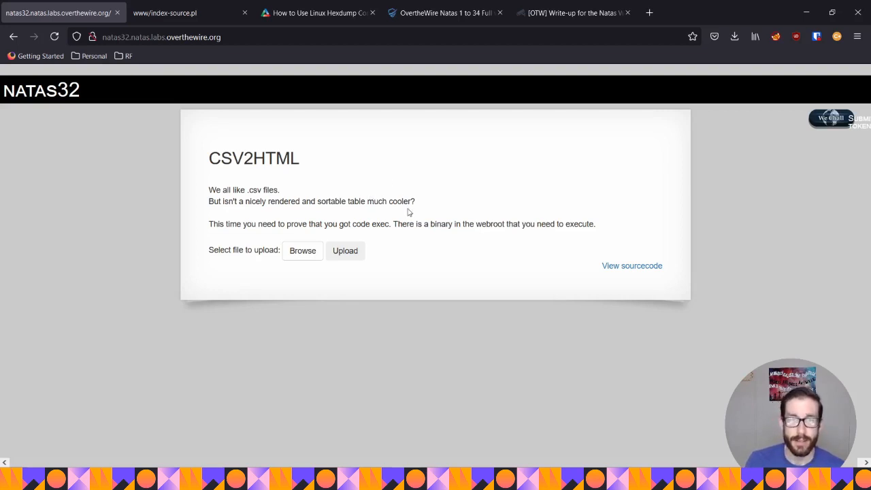
mouse_move(303, 264)
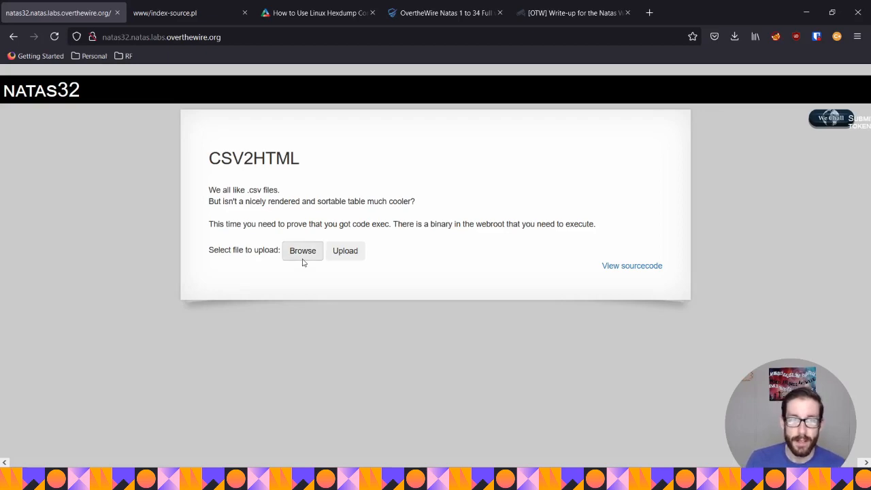
mouse_move(407, 248)
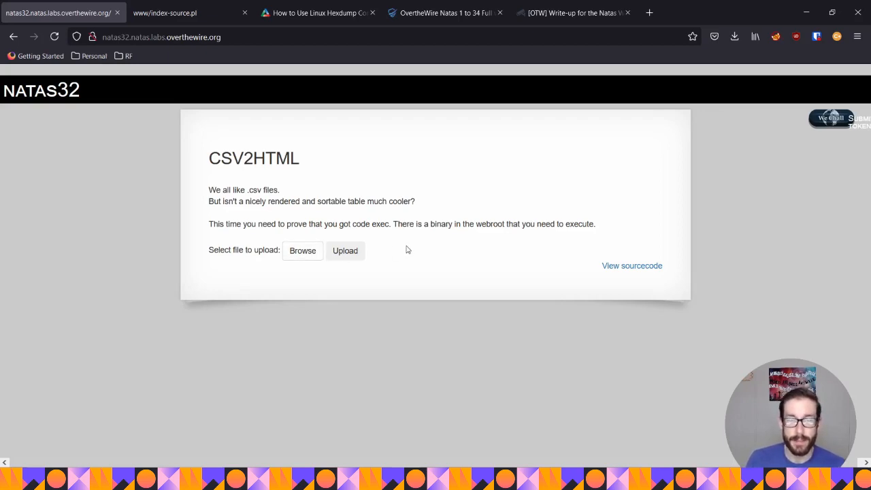
left_click(302, 250)
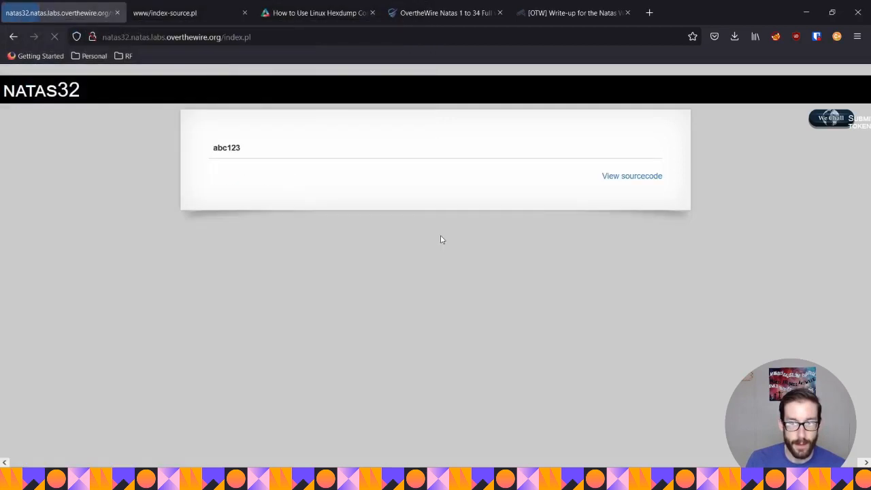
double_click(227, 147)
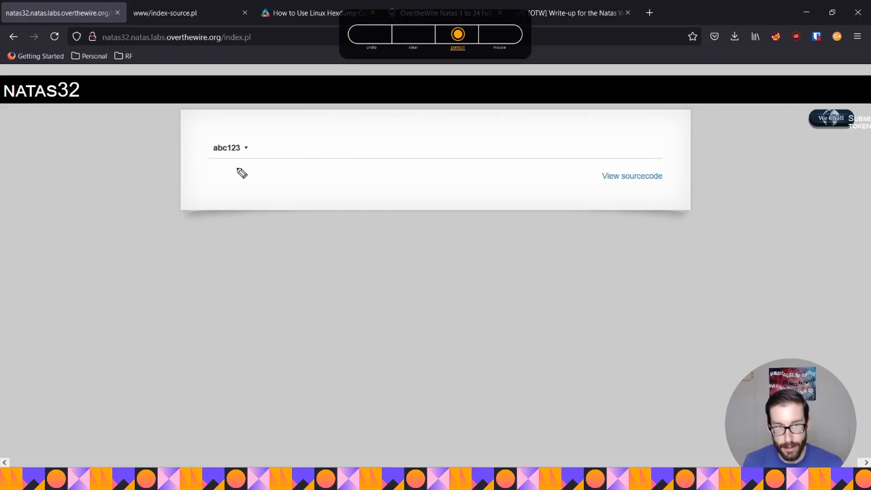
mouse_move(591, 246)
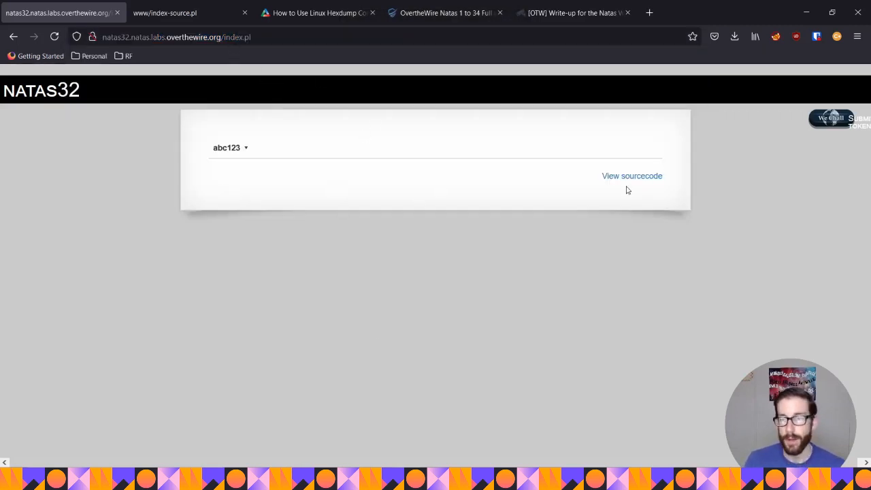
mouse_move(403, 113)
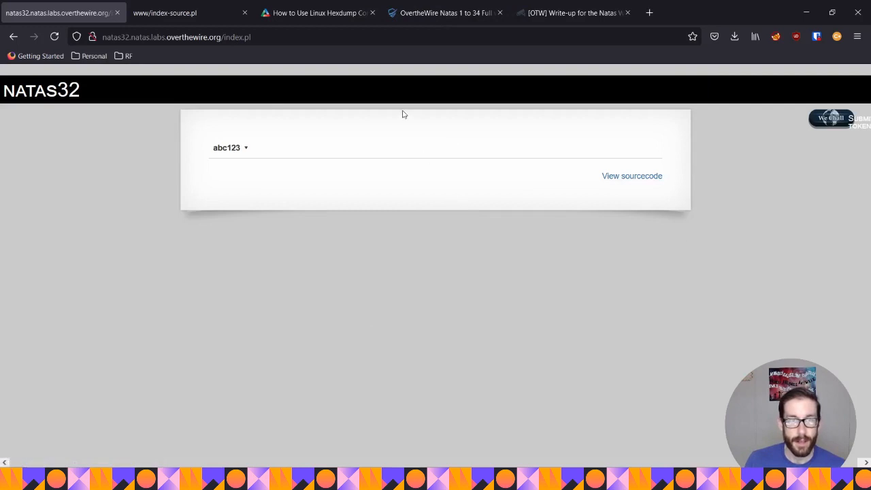
mouse_move(285, 66)
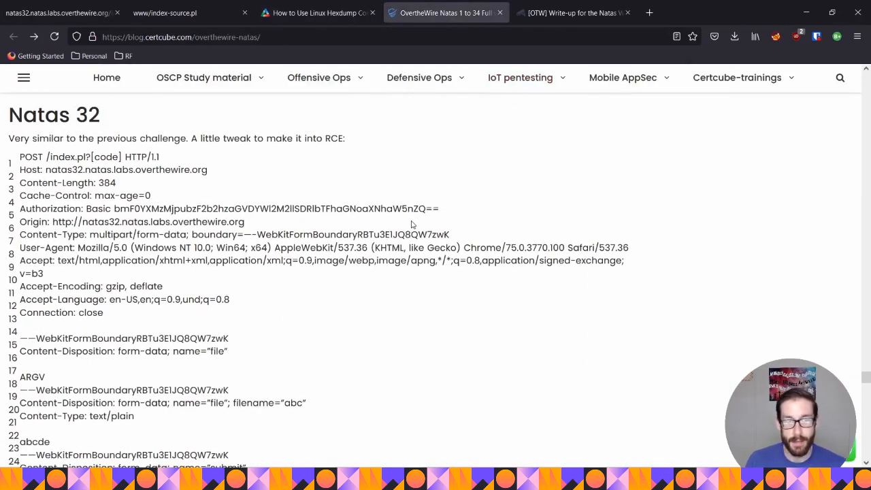
Scroll the Certcube post and the [OTW] write-up's file listing, then return to natas32.
scroll("down", 3)
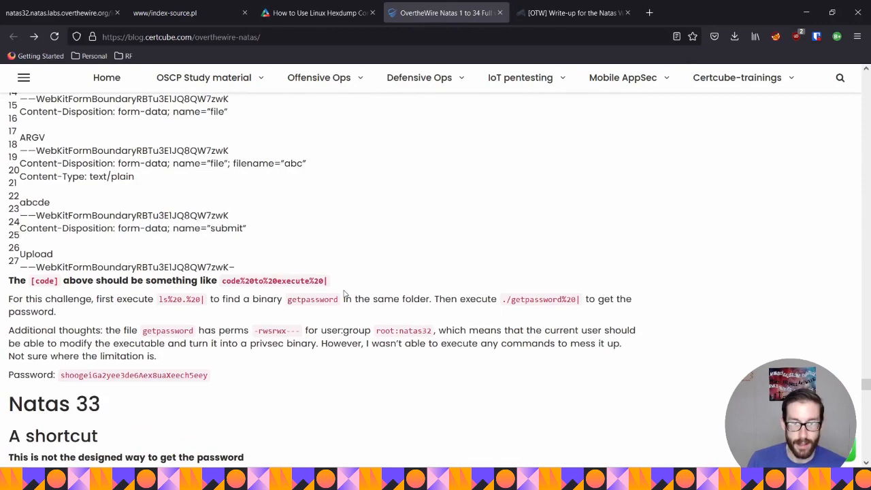
left_click(581, 12)
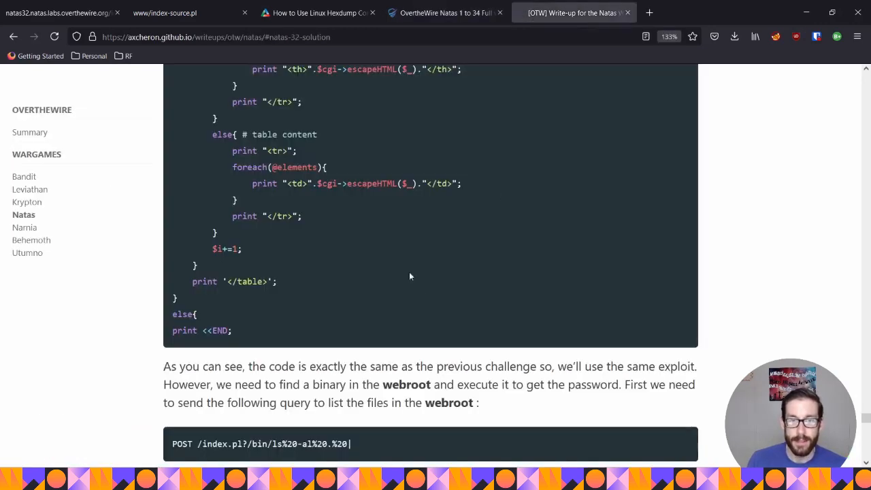
scroll("down", 3)
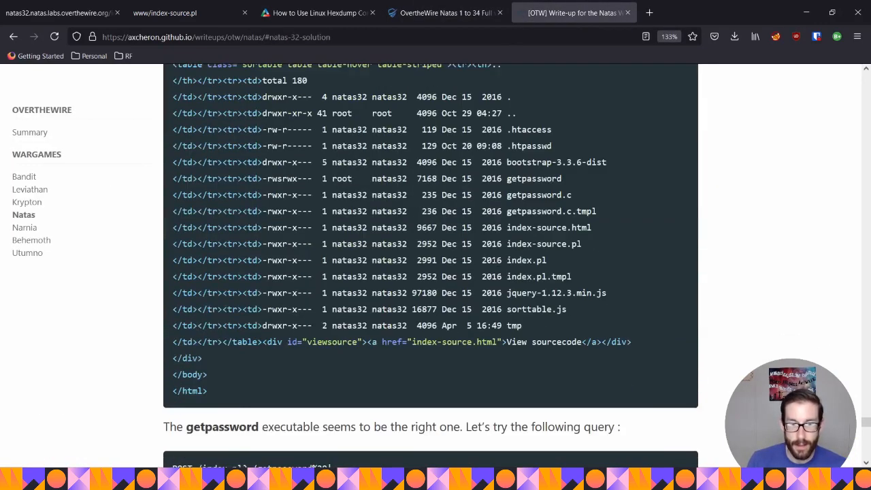
left_click(445, 12)
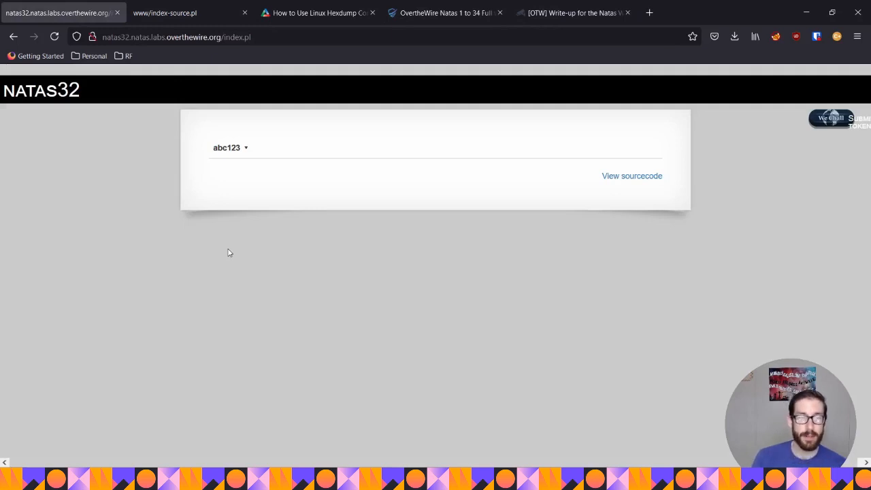
mouse_move(278, 216)
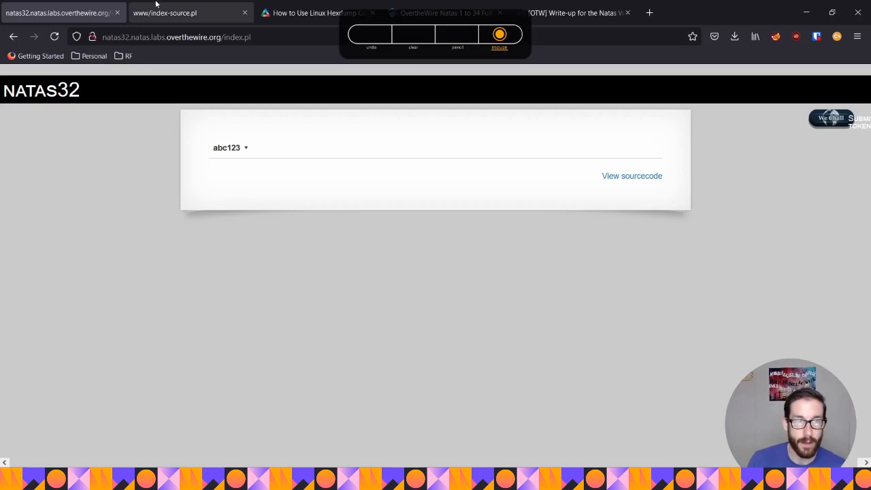
Open the index-source.pl Perl source and review its upload and line-splitting code.
left_click(167, 12)
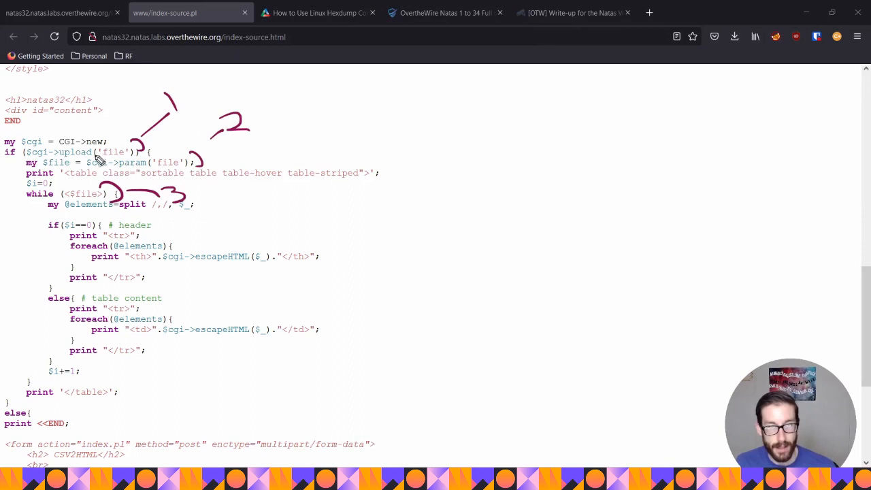
mouse_move(370, 145)
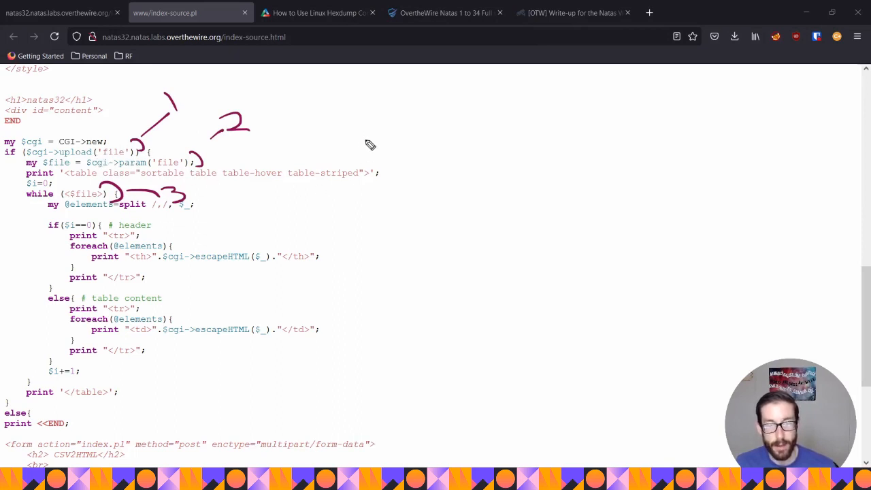
mouse_move(433, 140)
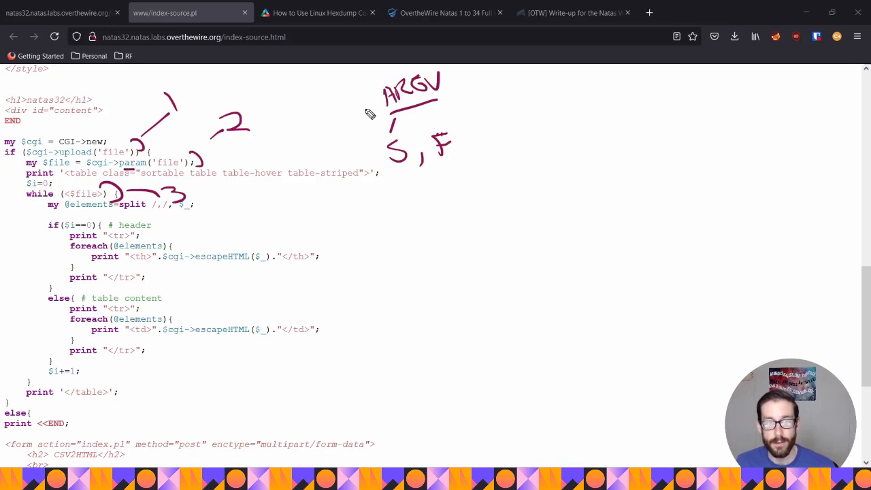
mouse_move(456, 87)
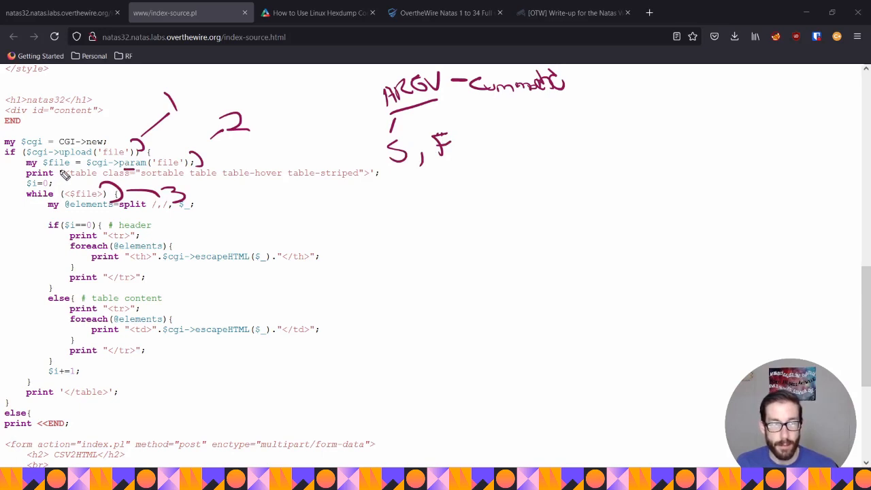
mouse_move(360, 143)
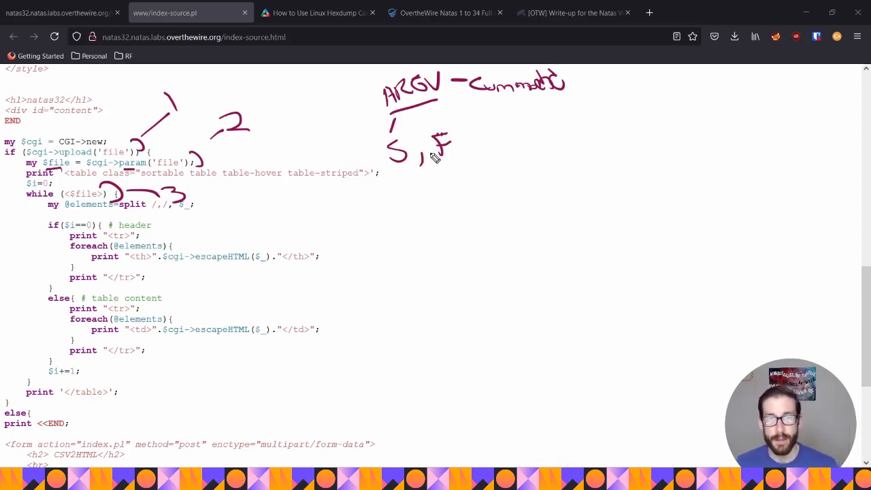
mouse_move(398, 179)
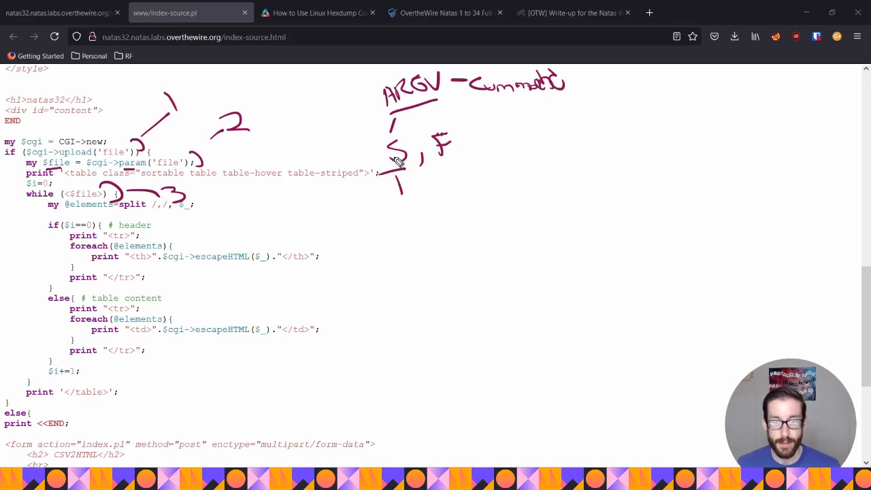
mouse_move(262, 159)
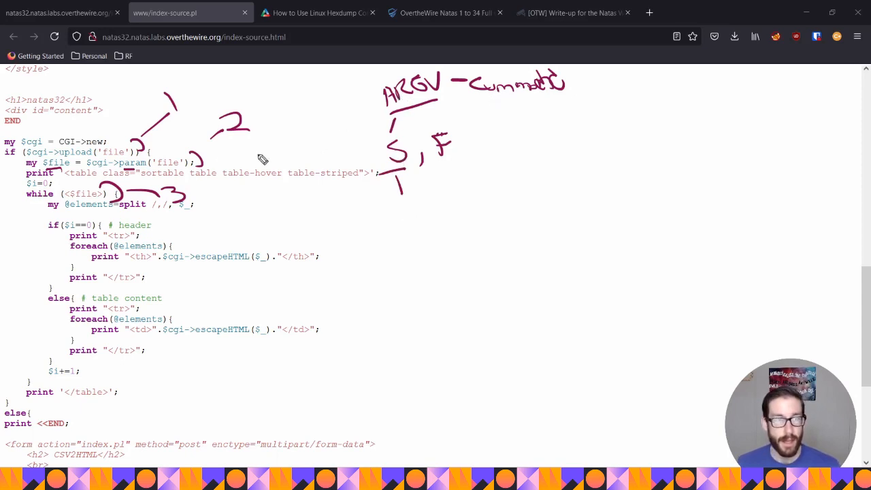
mouse_move(50, 214)
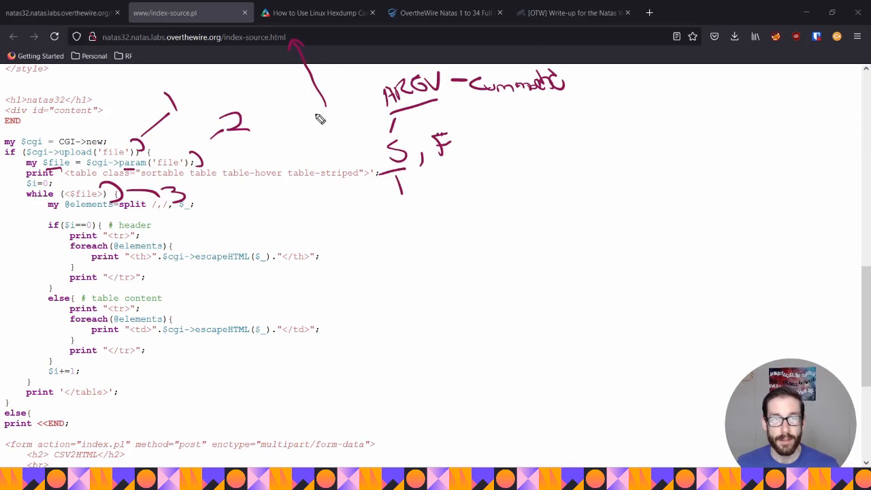
mouse_move(327, 114)
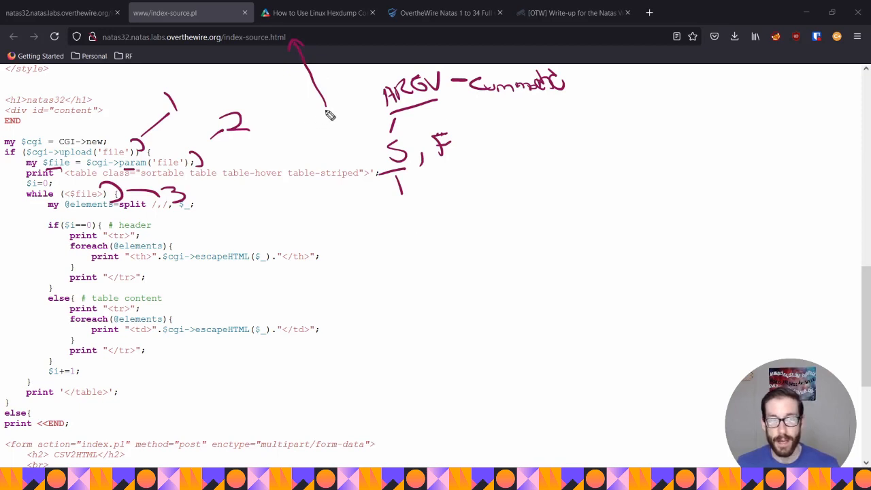
left_click(499, 34)
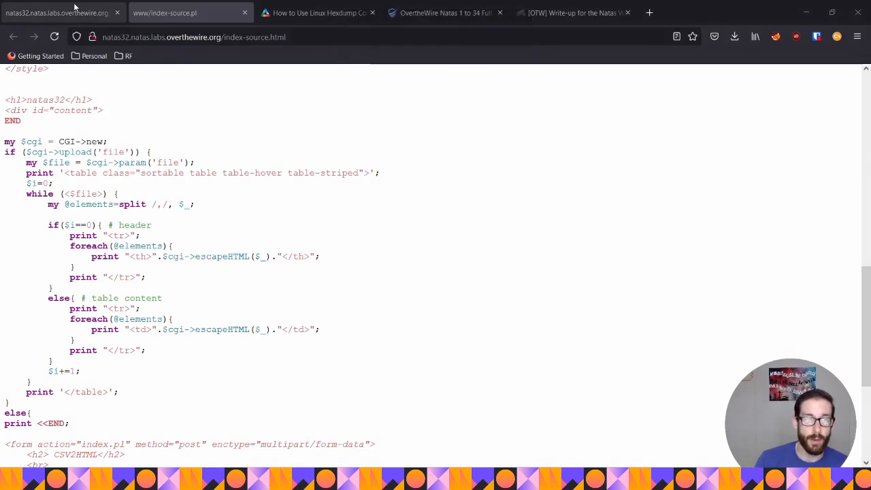
Go back to the natas32 CSV2HTML upload page tab.
left_click(58, 12)
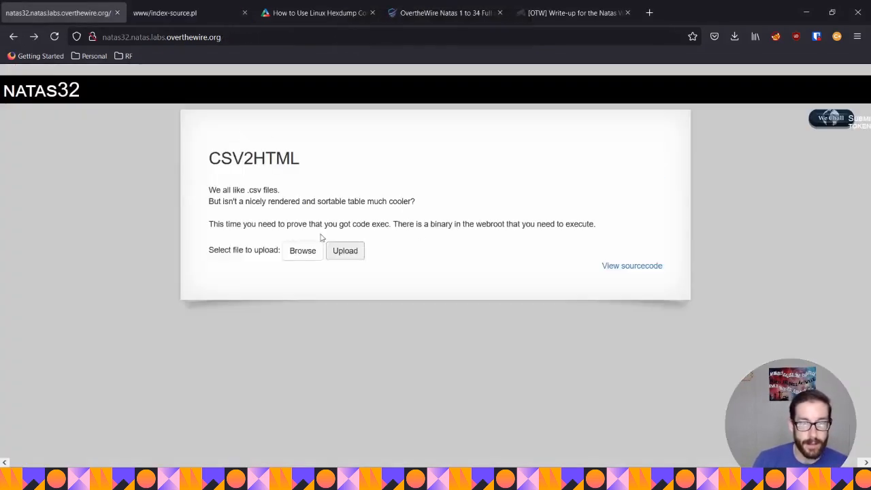
double_click(436, 224)
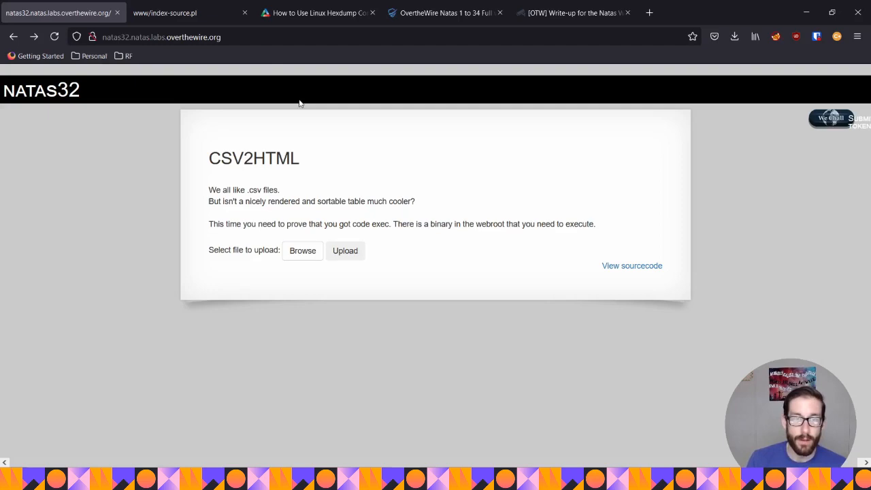
mouse_move(463, 242)
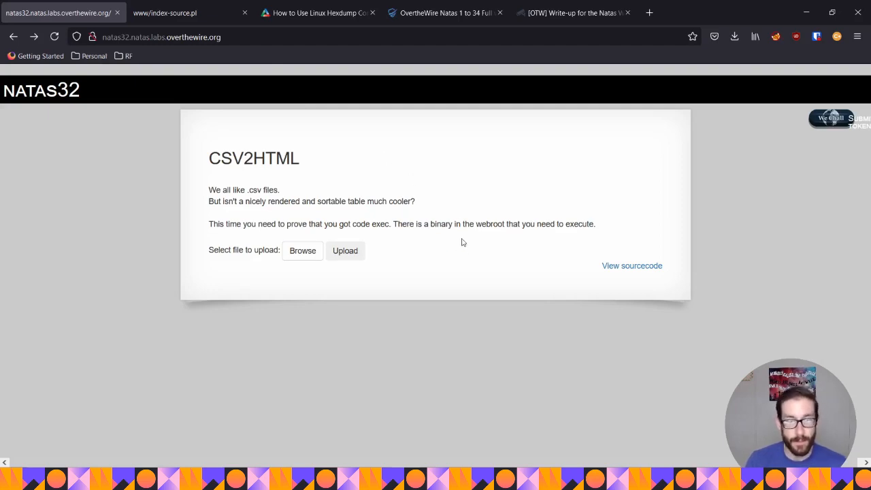
mouse_move(409, 463)
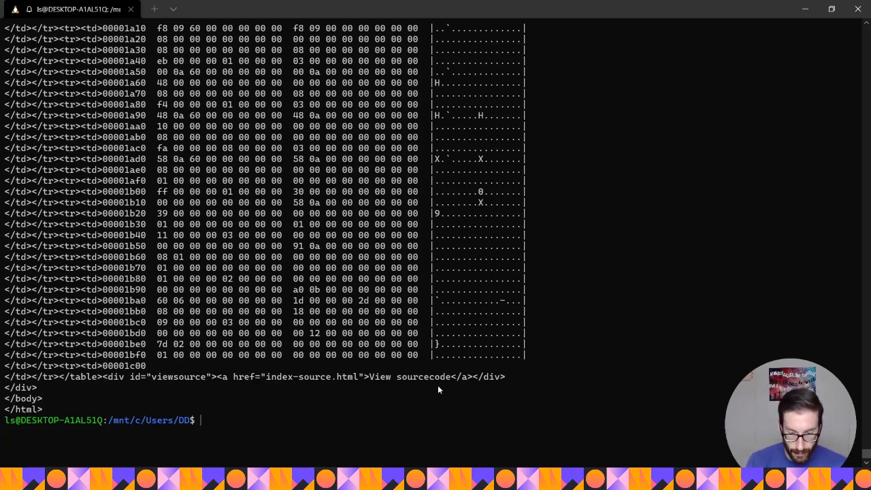
Type 'clea' to begin a clear command.
type("clea")
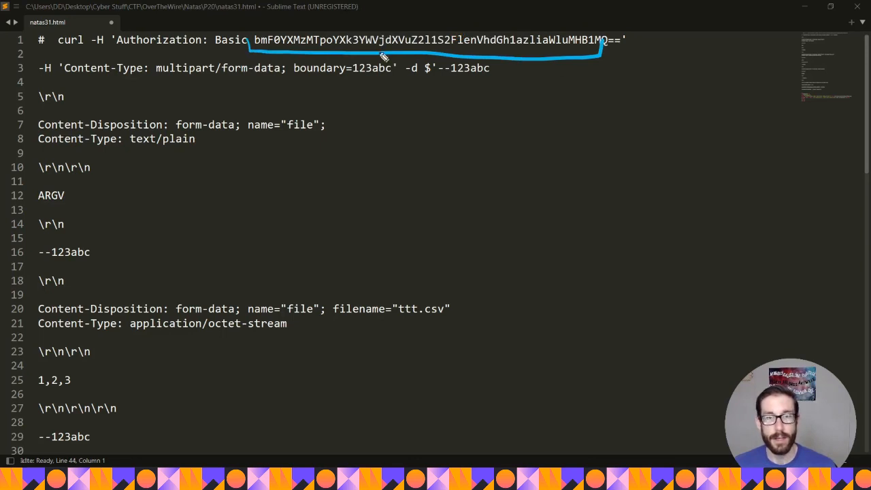
mouse_move(239, 81)
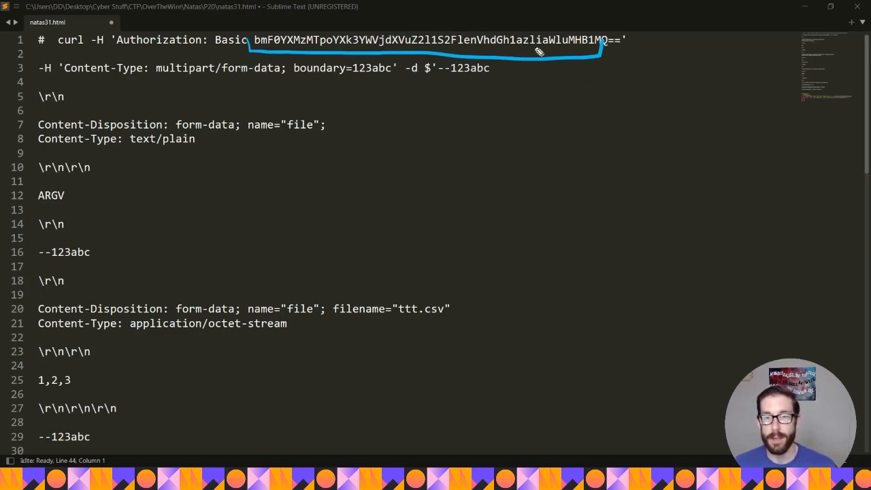
mouse_move(581, 65)
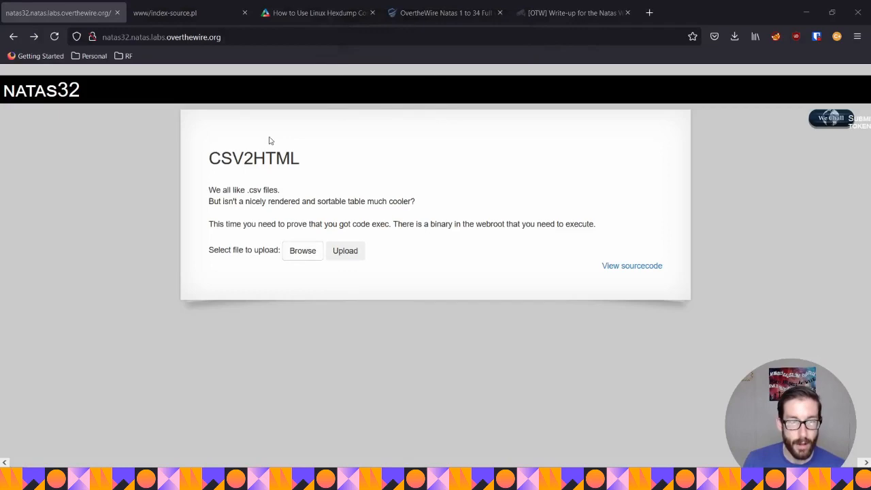
mouse_move(354, 263)
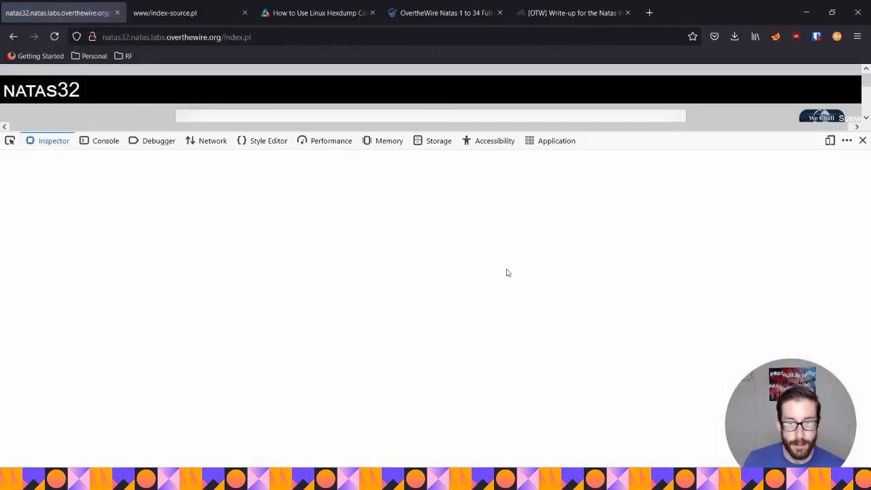
Show the network request list and scroll to the POST index.pl request headers.
left_click(212, 141)
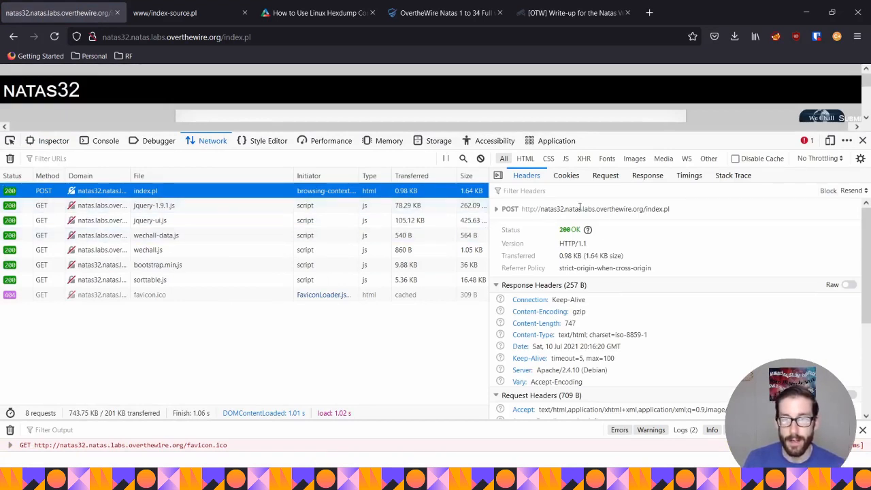
scroll("down", 3)
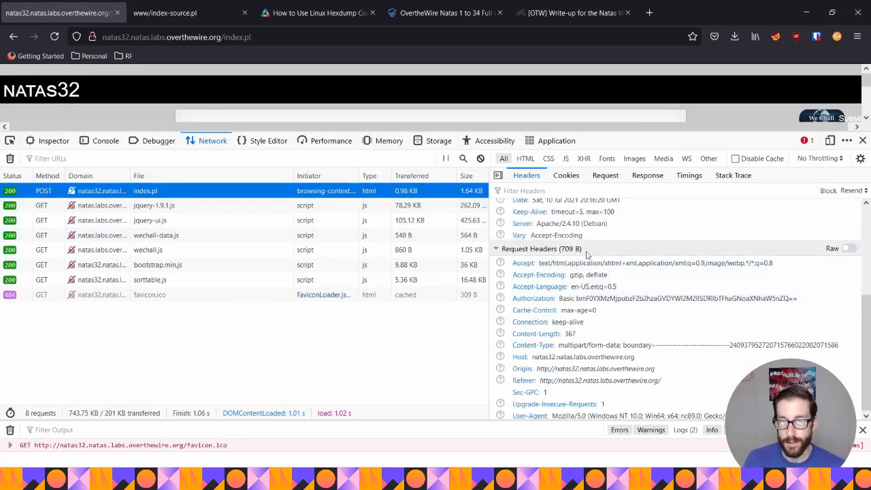
mouse_move(558, 305)
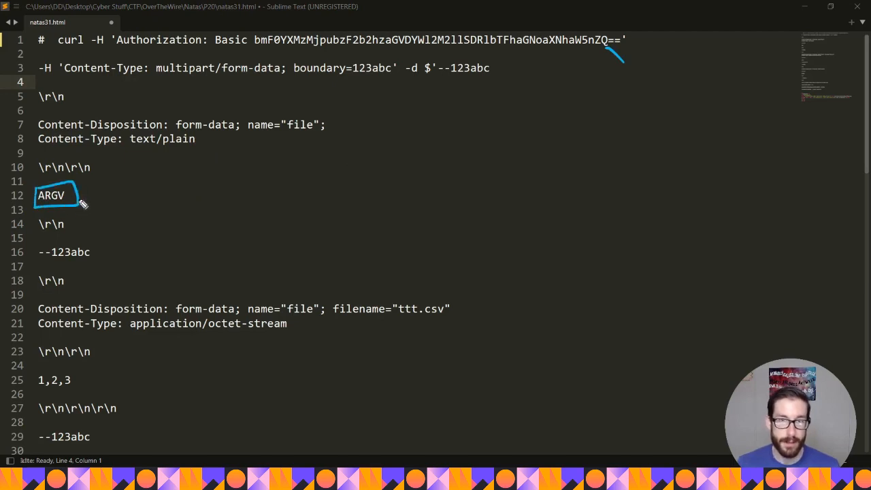
mouse_move(143, 191)
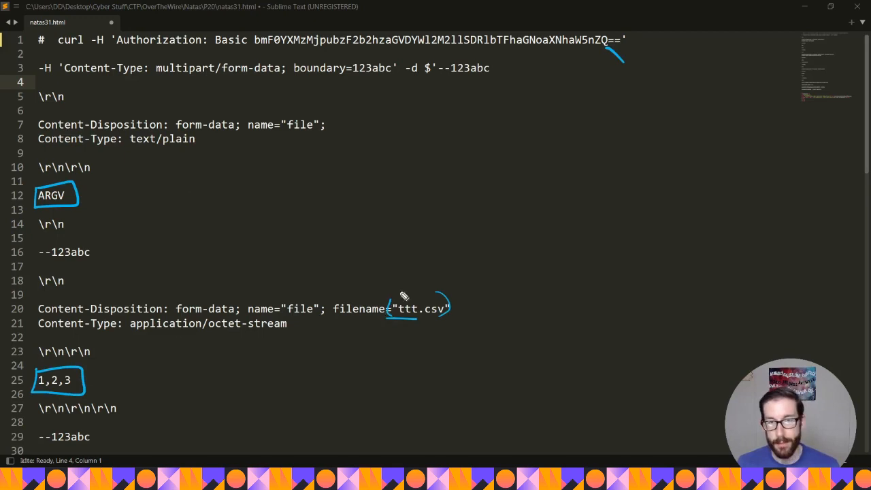
mouse_move(334, 275)
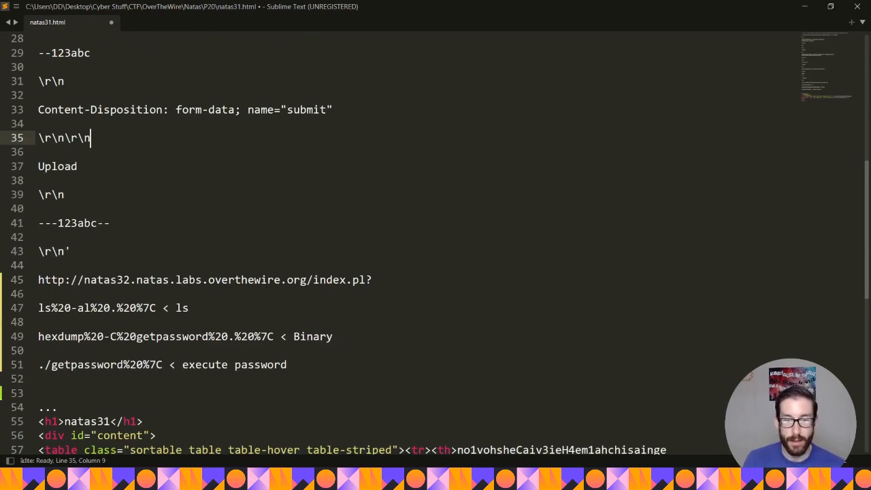
Place the cursor in natas31.html by the ls, hexdump and getpassword payload lines.
left_click(362, 280)
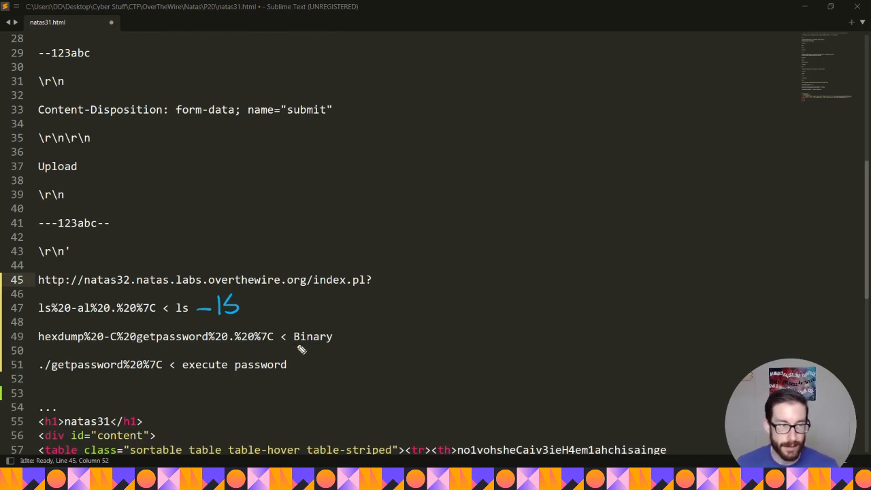
mouse_move(322, 352)
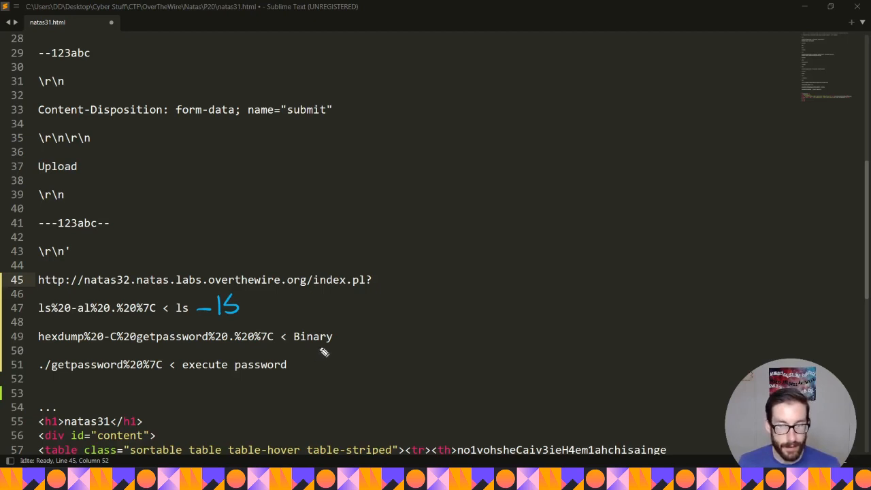
mouse_move(309, 352)
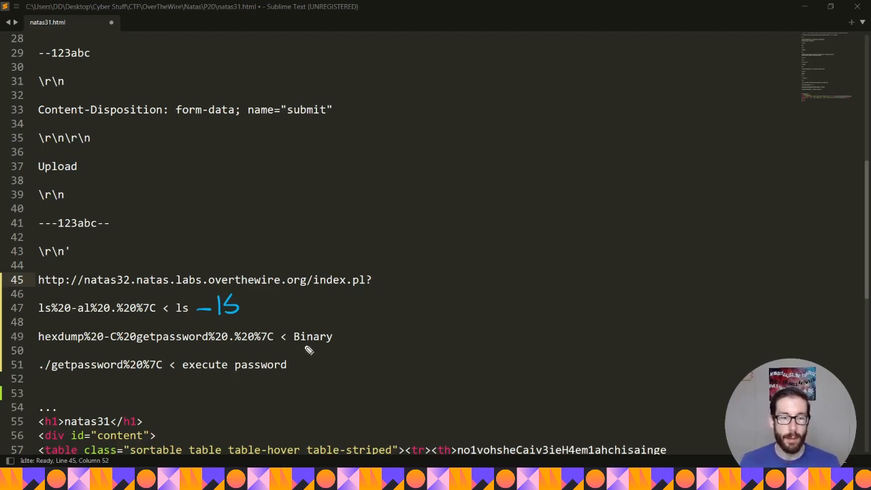
mouse_move(302, 353)
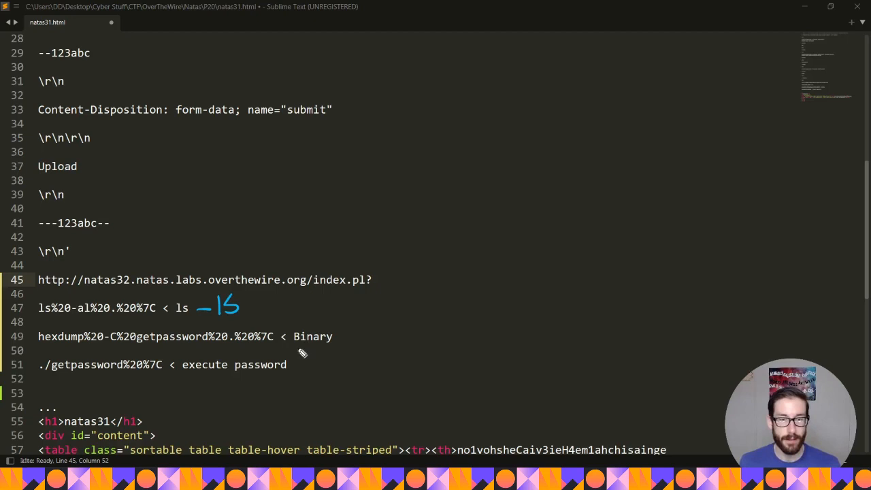
mouse_move(308, 348)
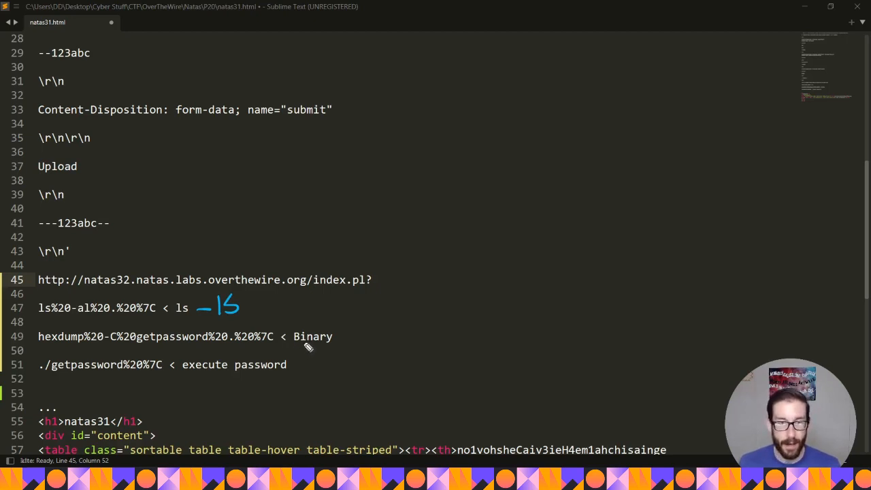
mouse_move(293, 350)
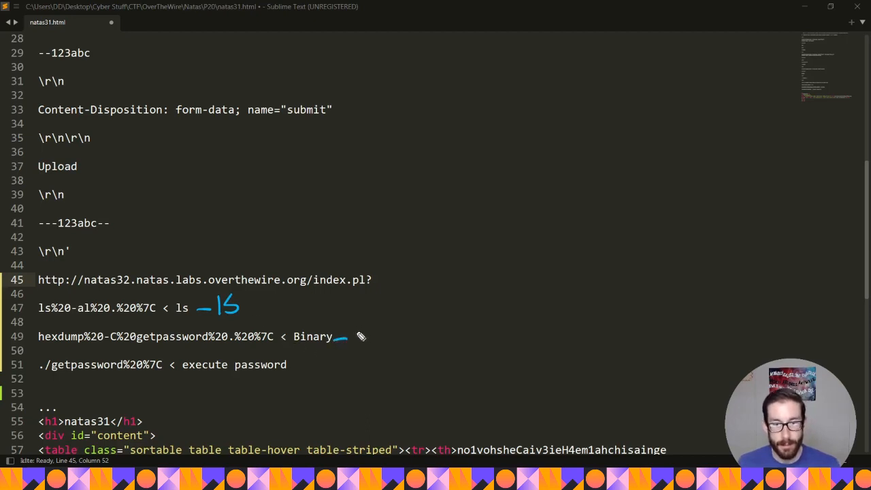
mouse_move(113, 350)
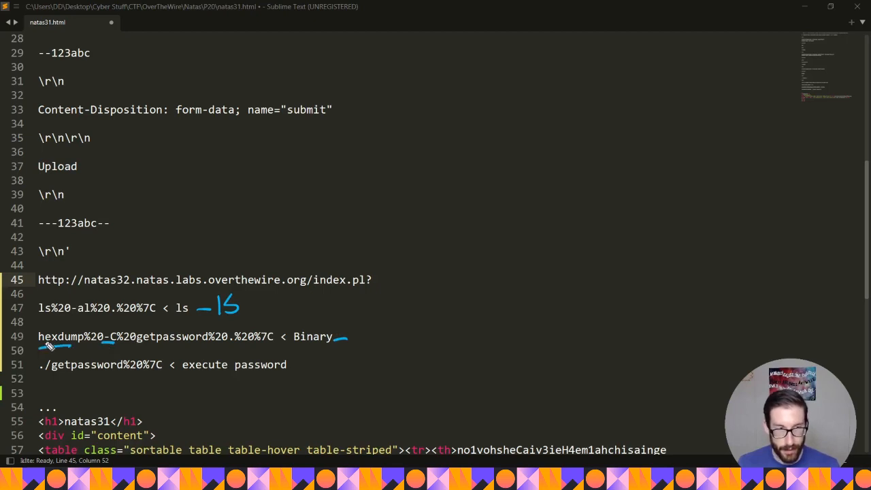
mouse_move(361, 336)
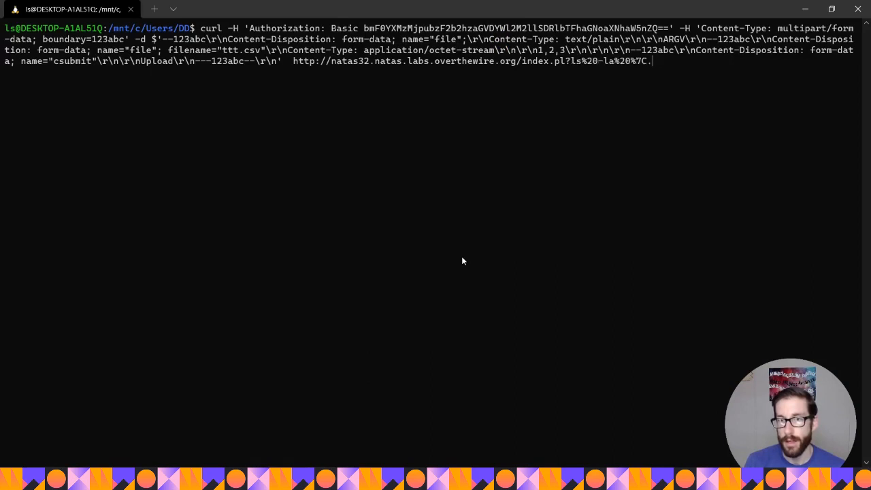
Replace the URL's trailing dot with '.%20' so the query lists the current directory.
key("BackSpace")
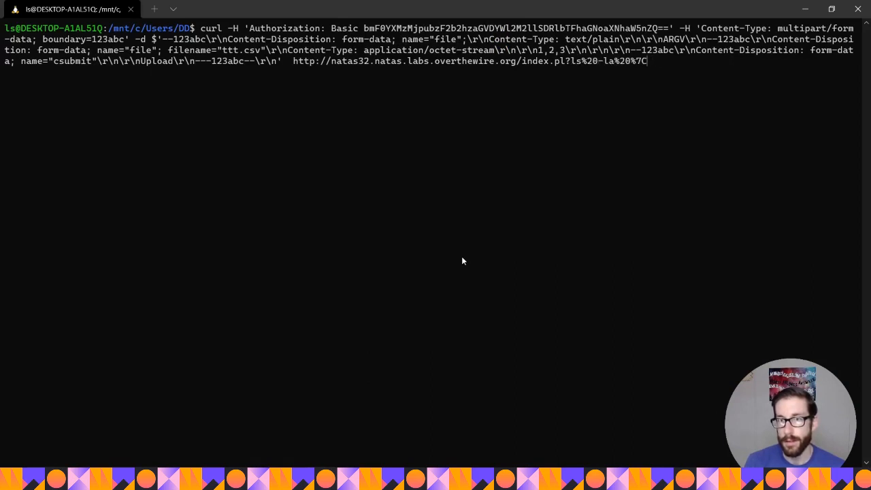
type(".%20")
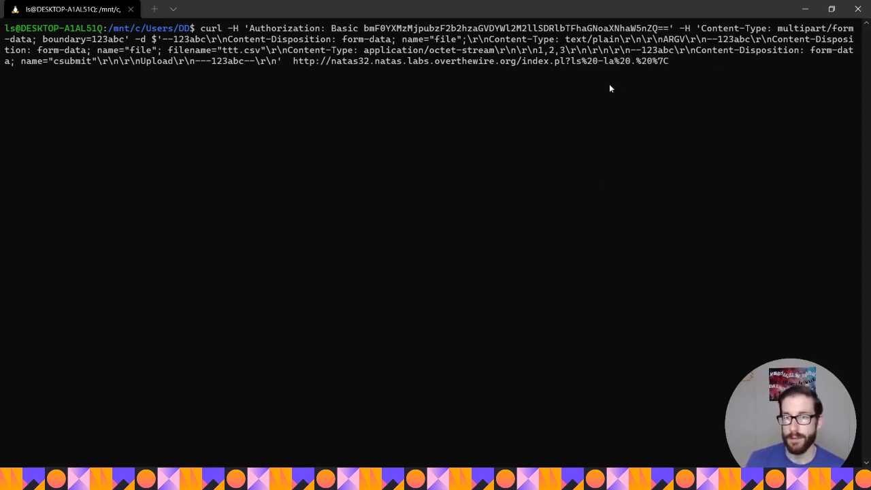
mouse_move(634, 62)
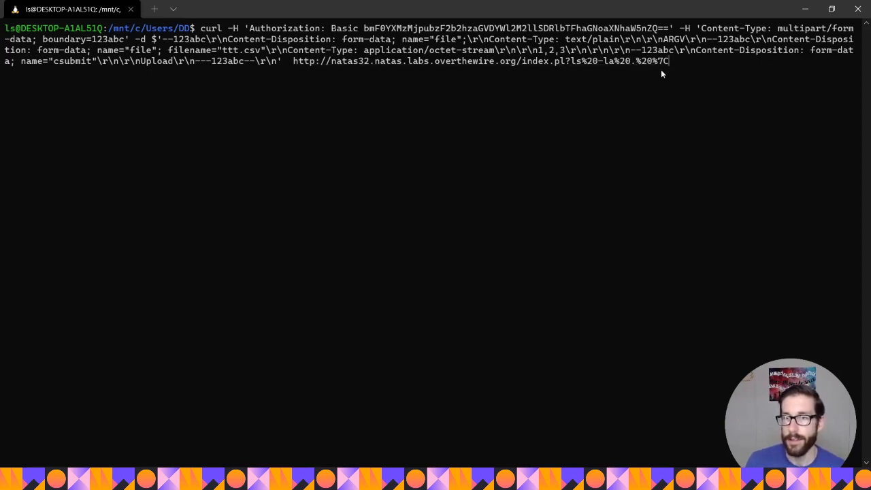
mouse_move(638, 64)
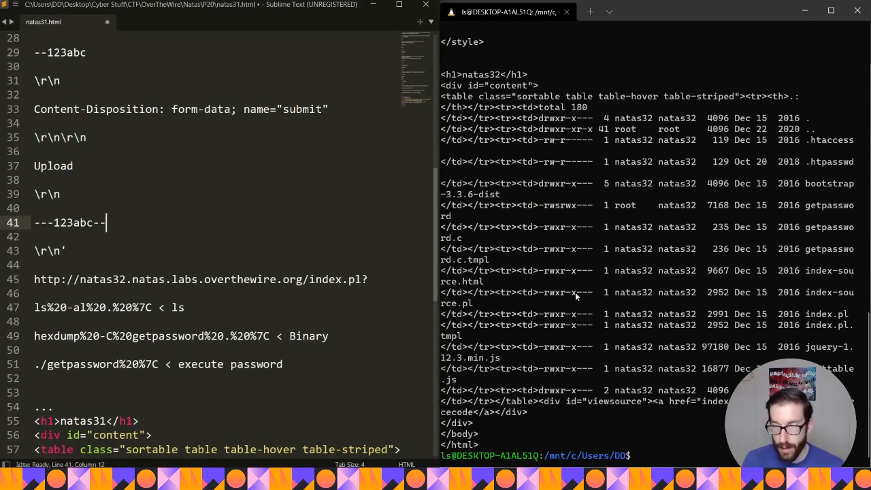
mouse_move(443, 164)
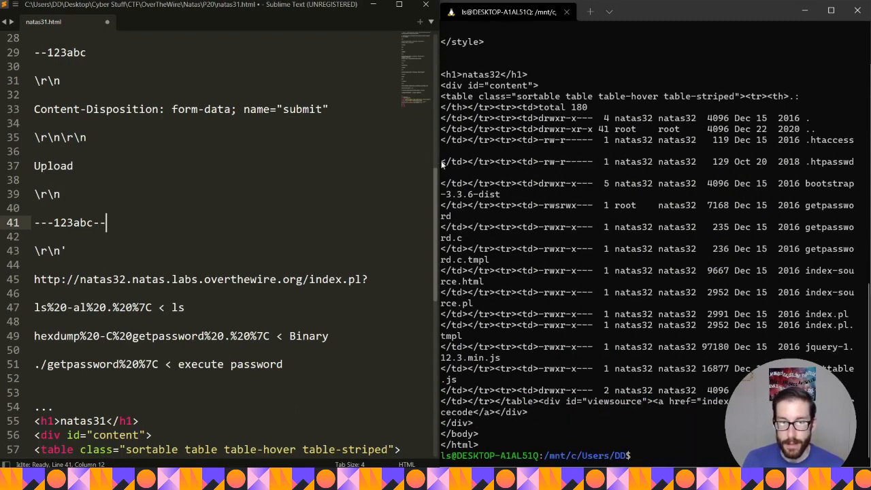
mouse_move(437, 166)
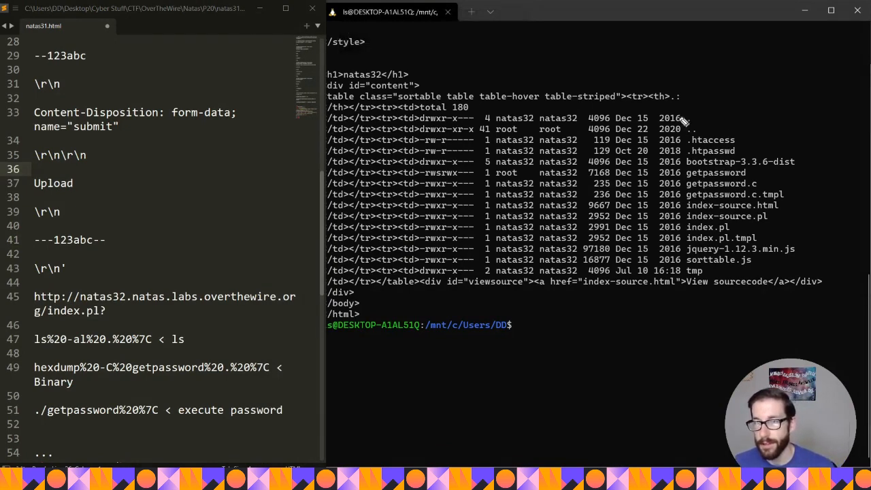
mouse_move(581, 326)
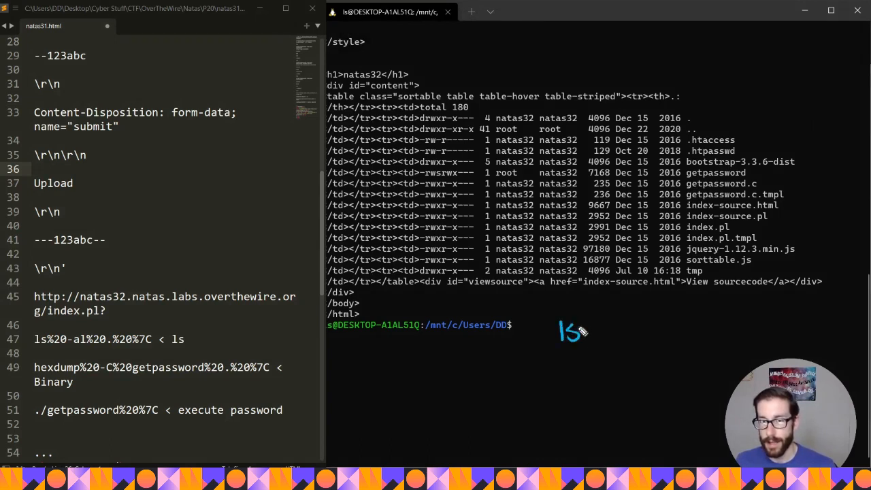
type("-l")
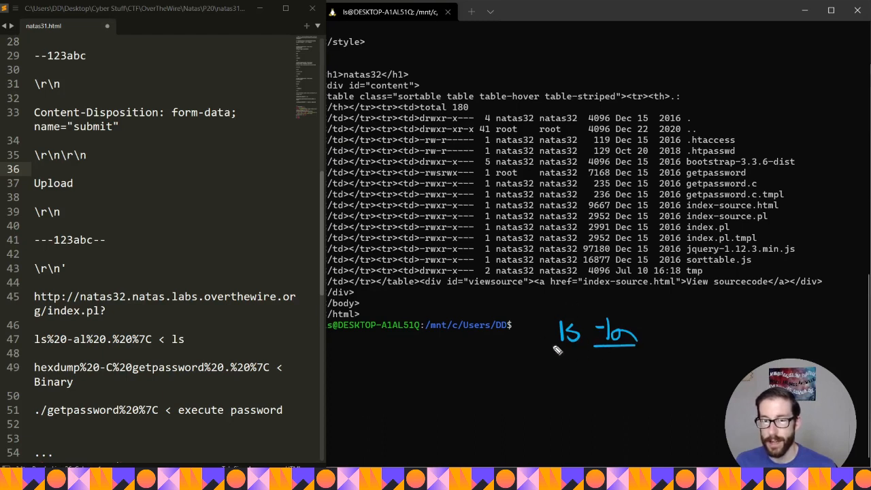
mouse_move(611, 362)
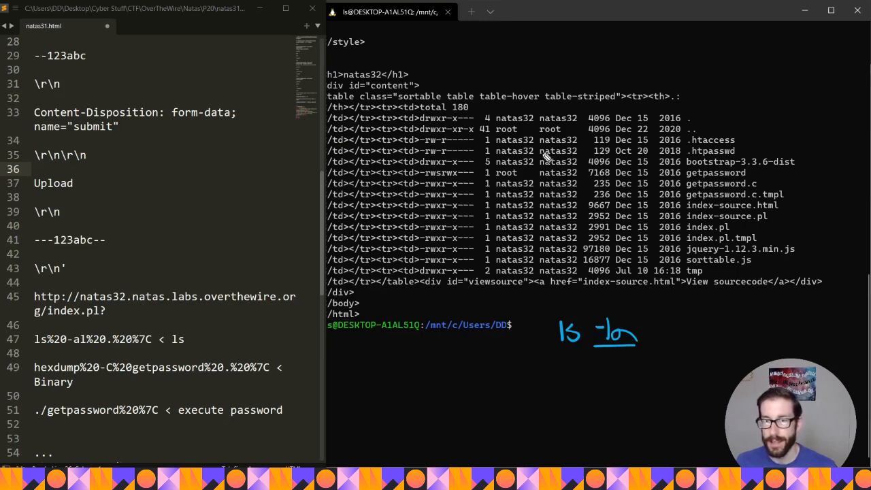
mouse_move(697, 118)
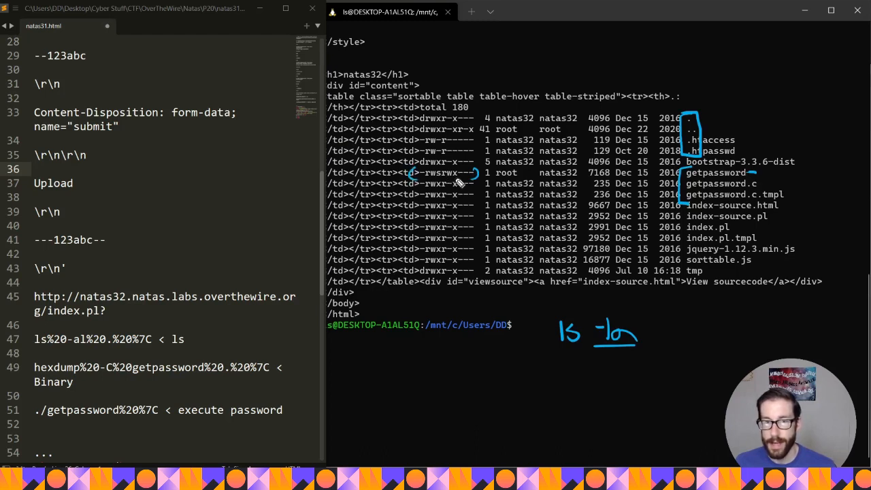
mouse_move(454, 183)
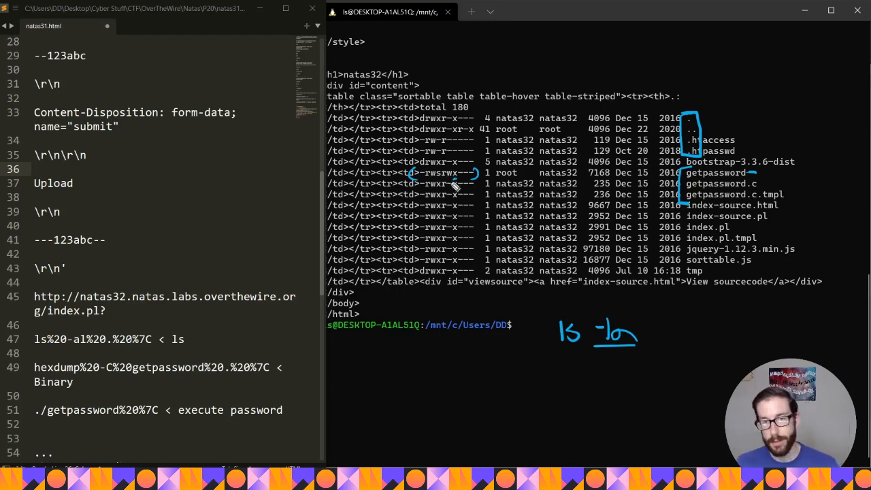
mouse_move(503, 197)
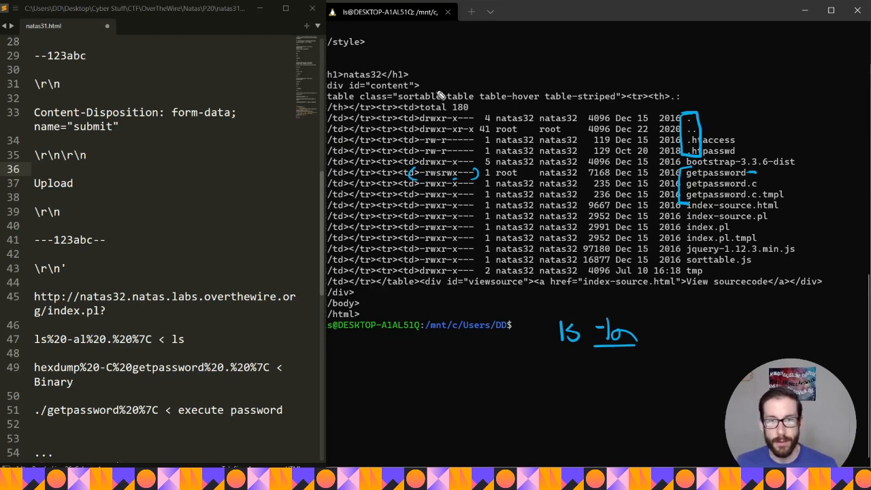
mouse_move(674, 119)
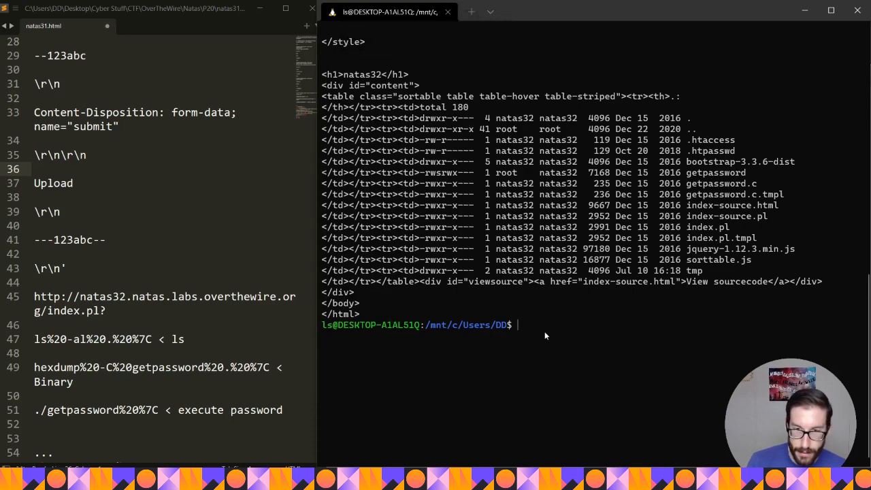
Type 'clea' to start clearing the terminal.
type("clea")
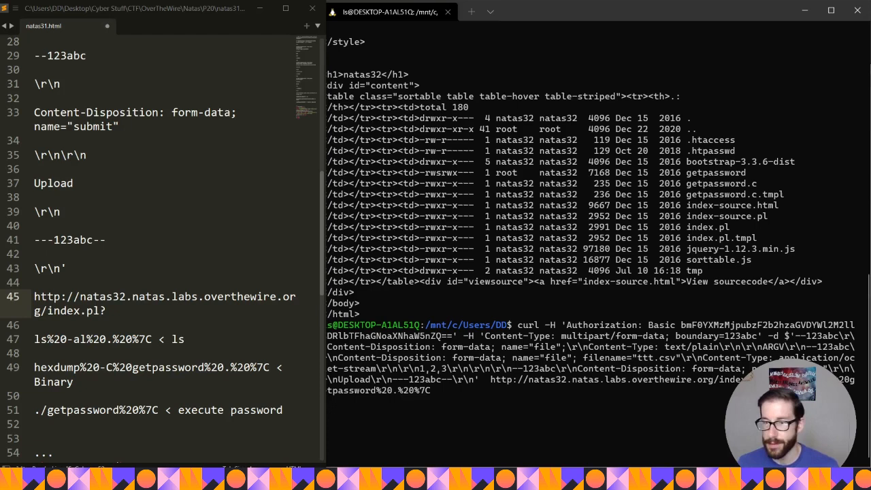
mouse_move(655, 399)
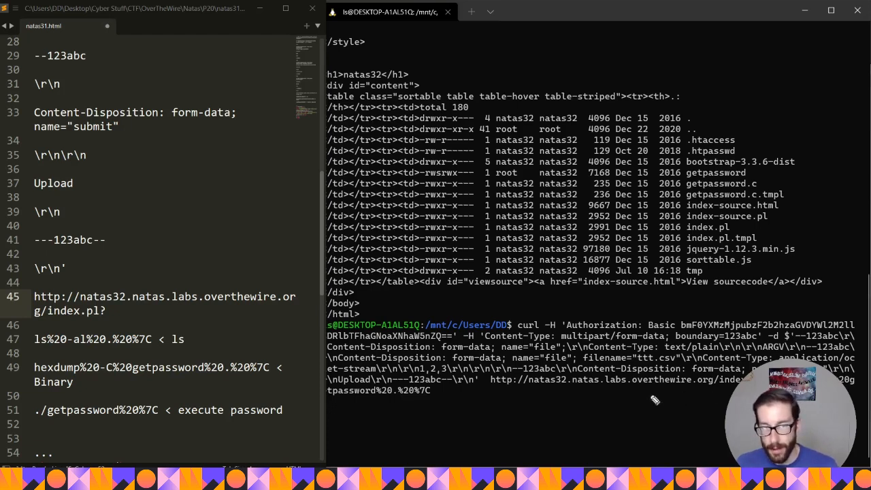
mouse_move(393, 402)
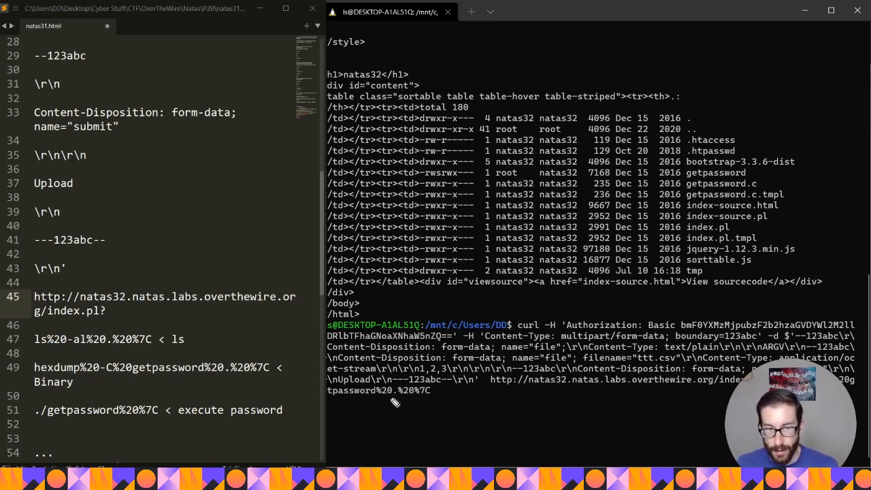
mouse_move(417, 403)
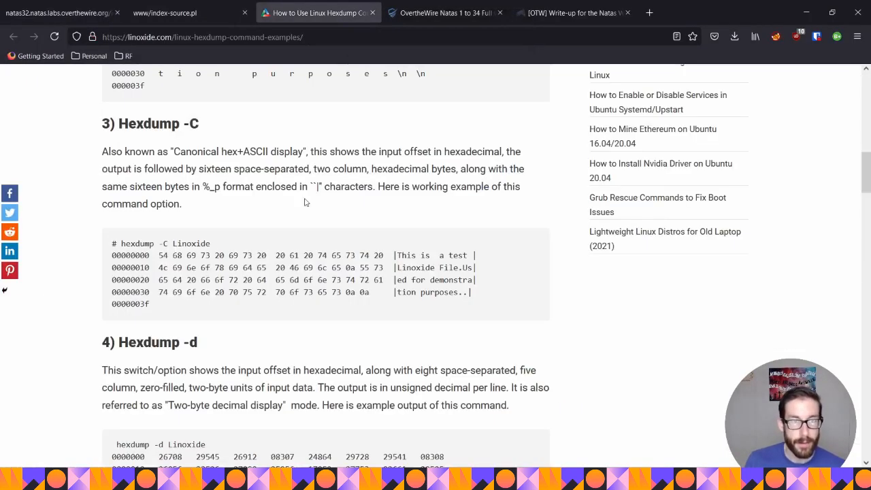
Scroll up the hexdump article toward the Hexdump -C section.
scroll("up", 3)
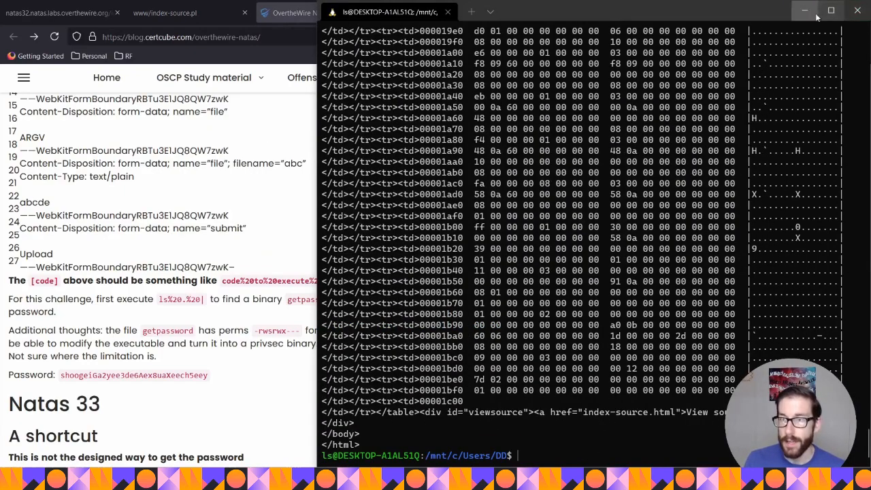
Maximize the terminal and scroll down through the getpassword hexdump.
left_click(830, 12)
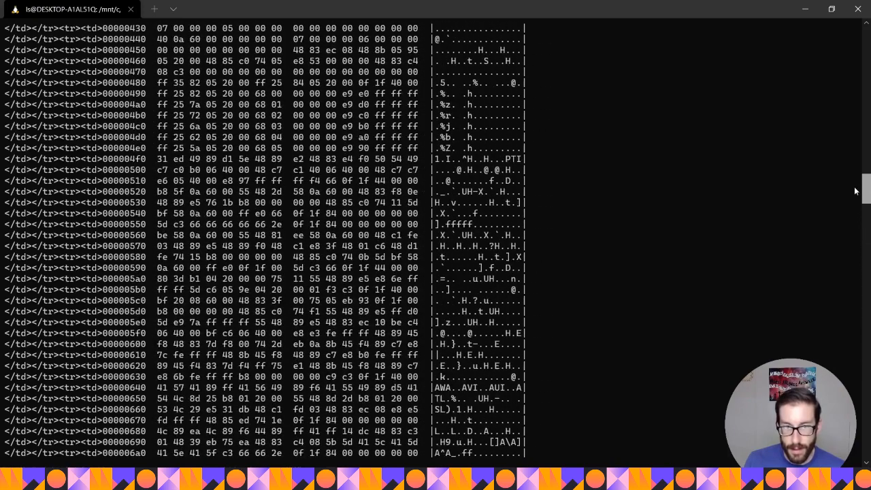
scroll("down", 3)
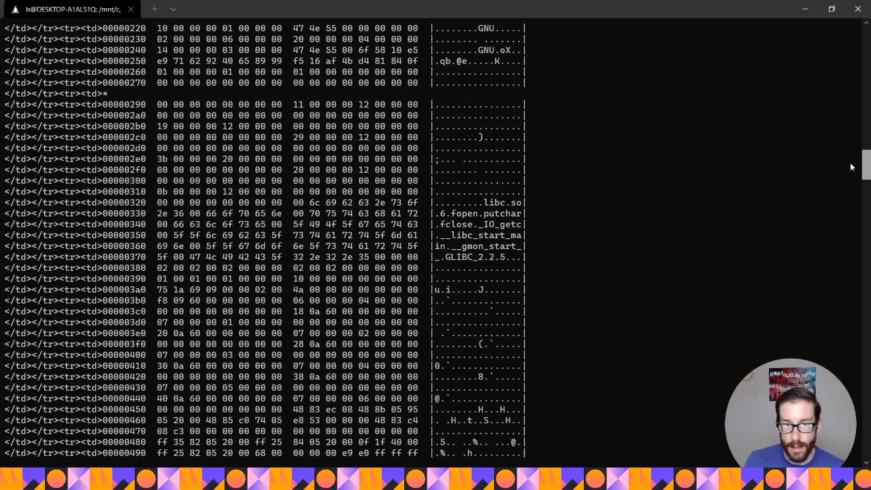
scroll("down", 3)
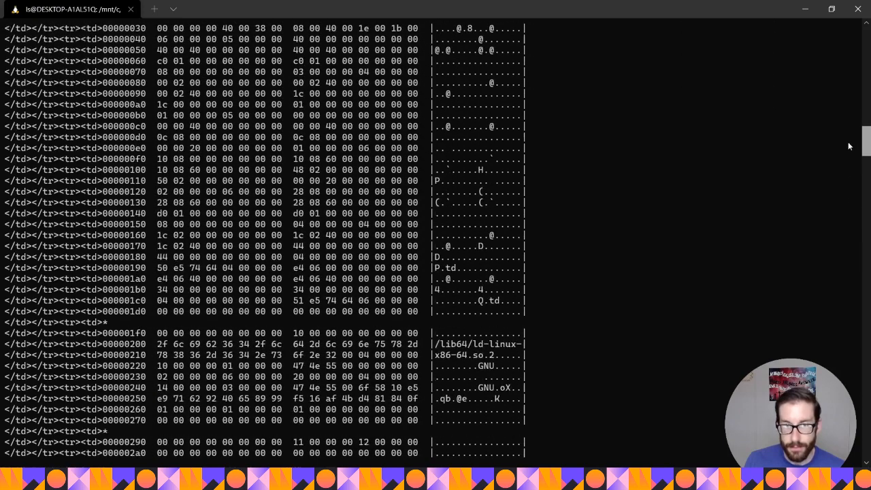
scroll("down", 3)
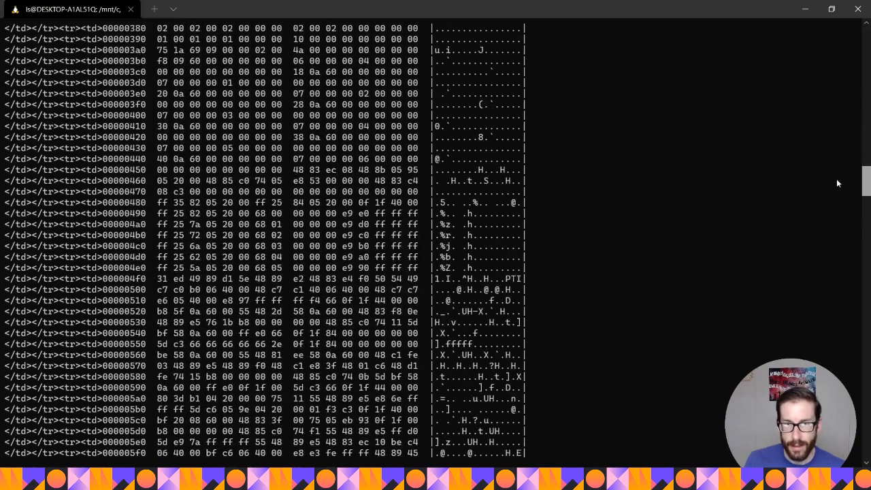
scroll("down", 3)
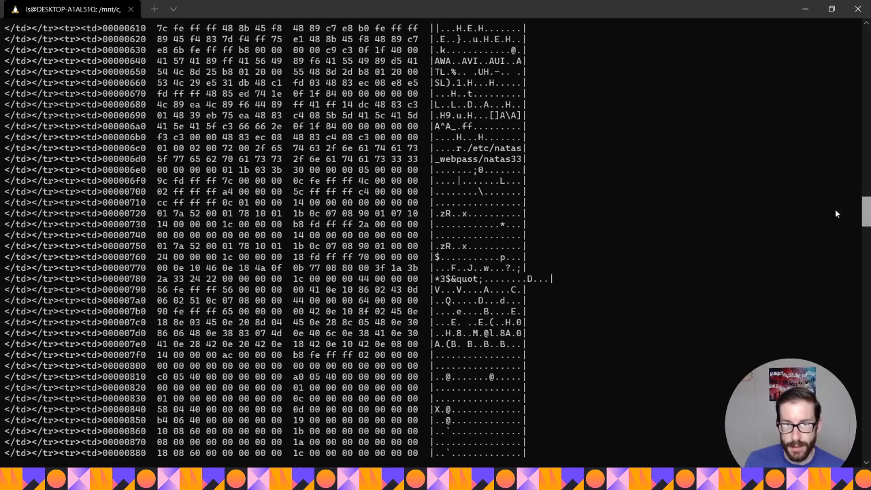
mouse_move(458, 148)
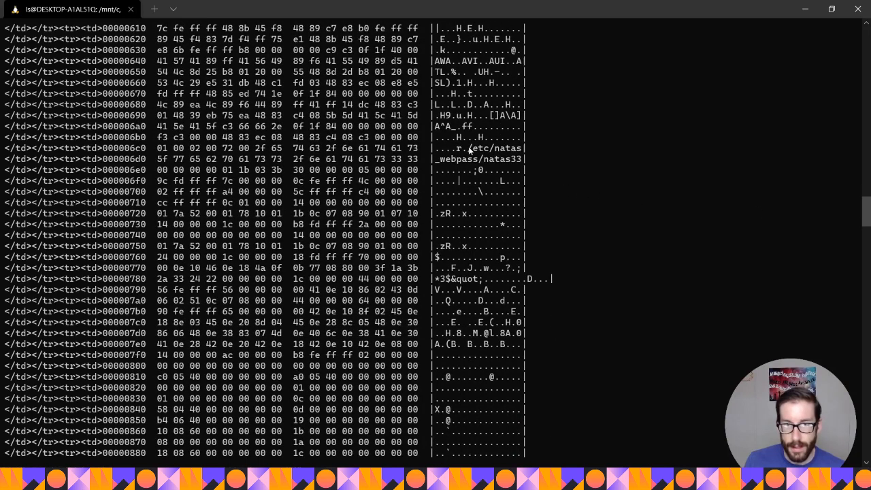
Highlight the /etc/natas_webpass/natas33 path in the dump and keep scrolling.
left_click_drag(476, 148, 518, 159)
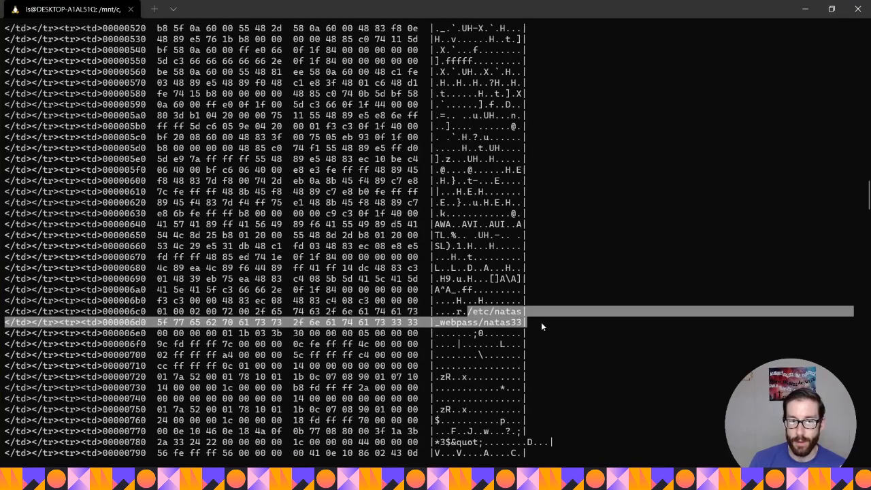
scroll("down", 3)
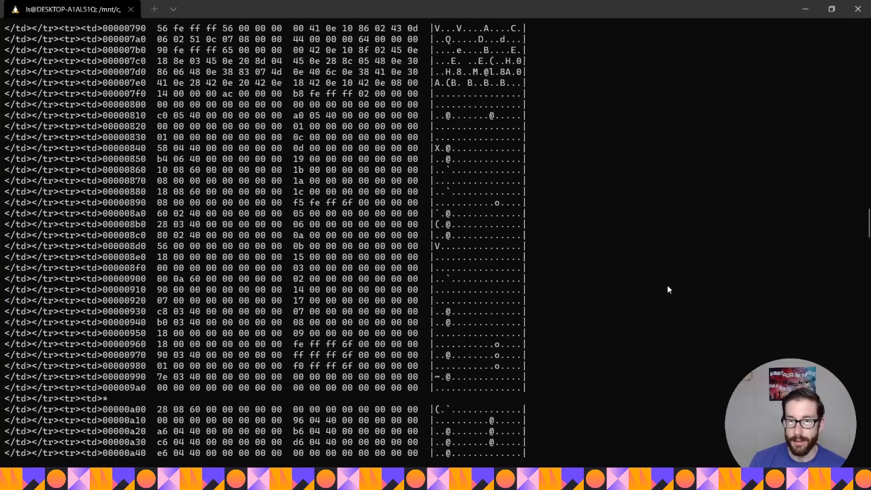
scroll("down", 3)
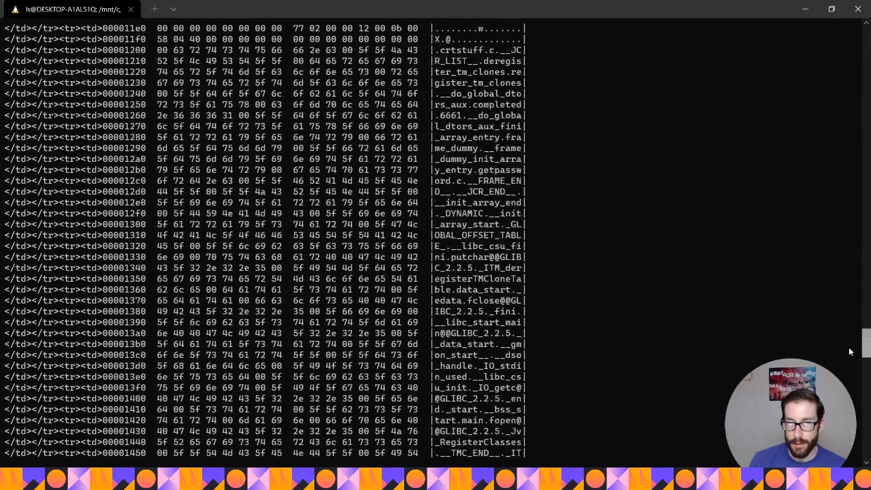
scroll("down", 3)
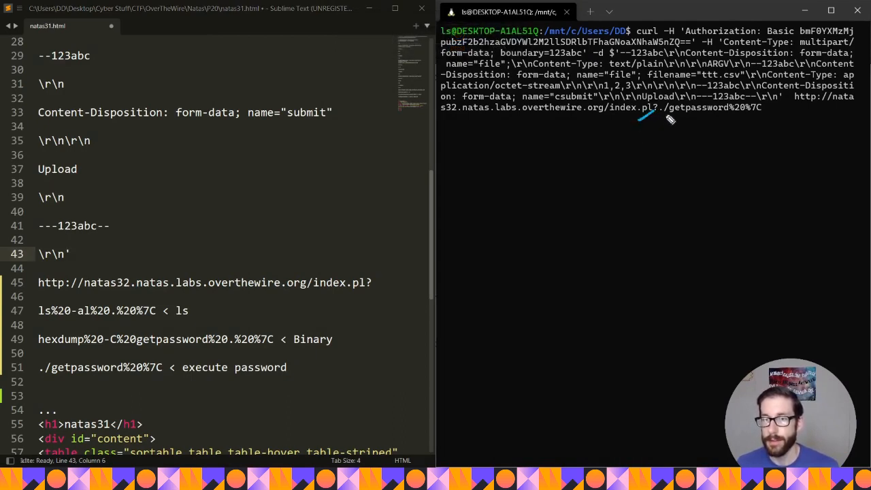
mouse_move(651, 142)
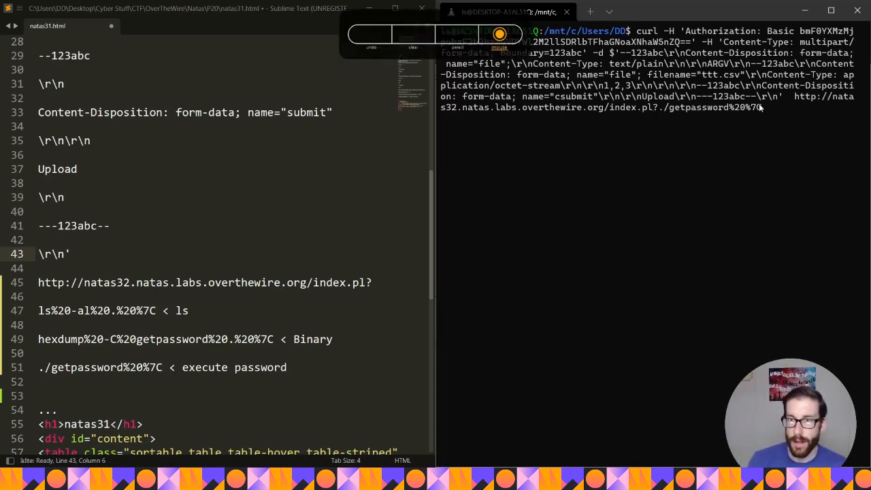
Enter a new line for the curl request to index.pl?./getpassword%20%7C.
key("Return")
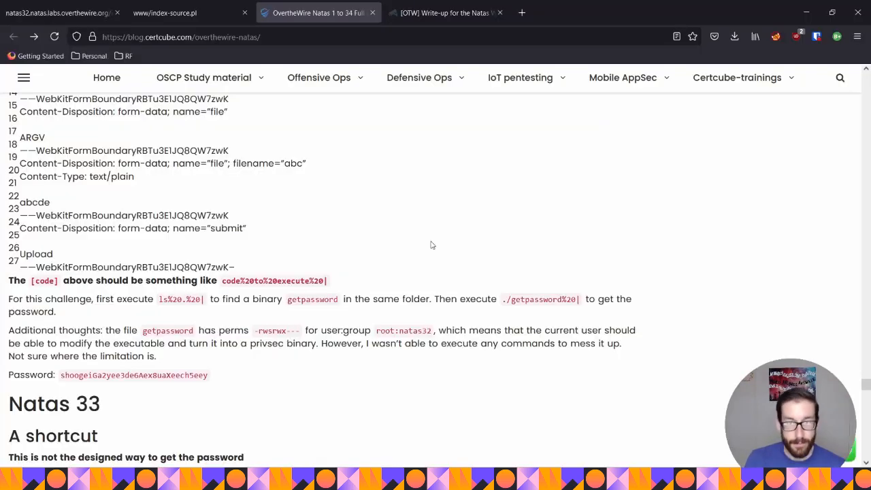
mouse_move(445, 233)
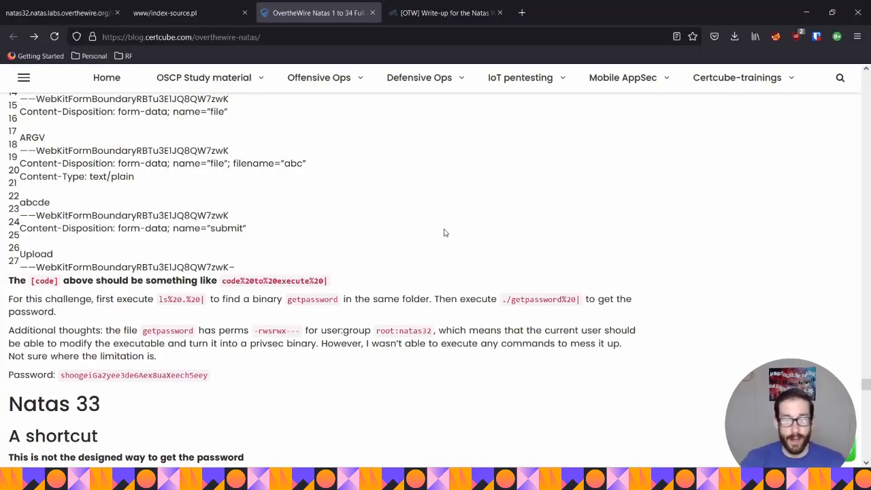